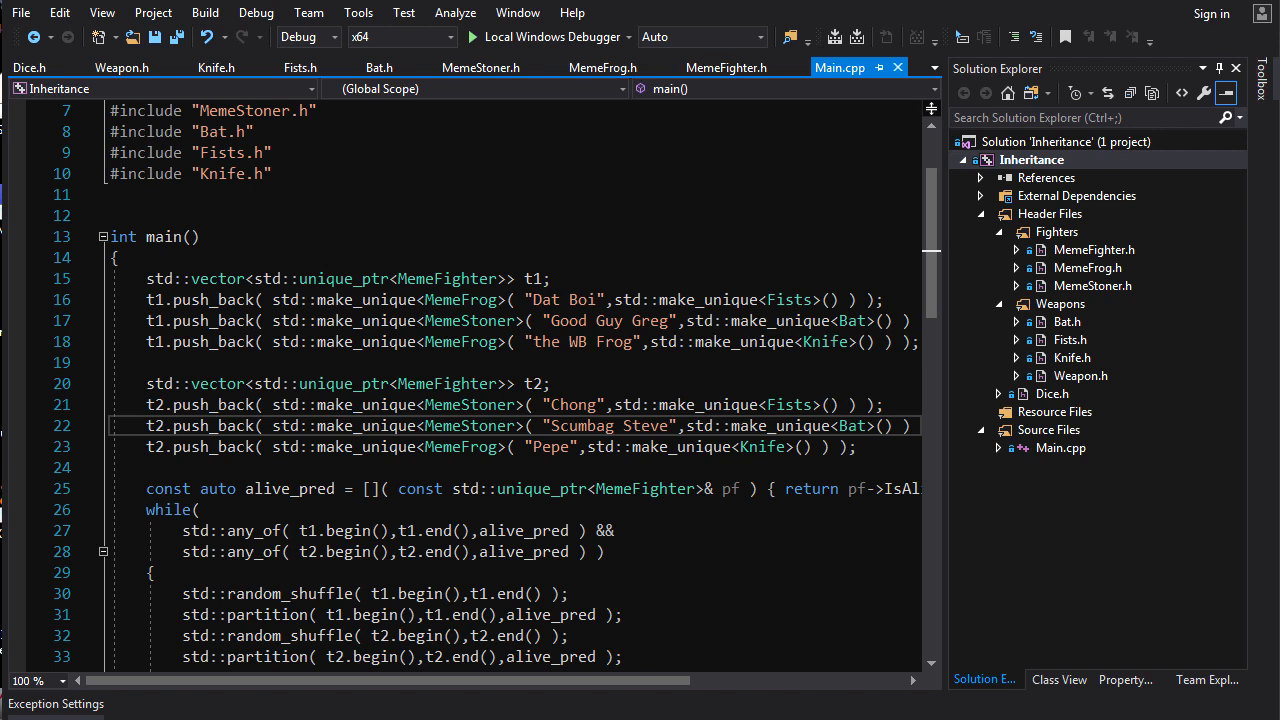
Walk through main()'s battle loop and highlight every use of Fists and Knife in the teams
scroll("down", 3)
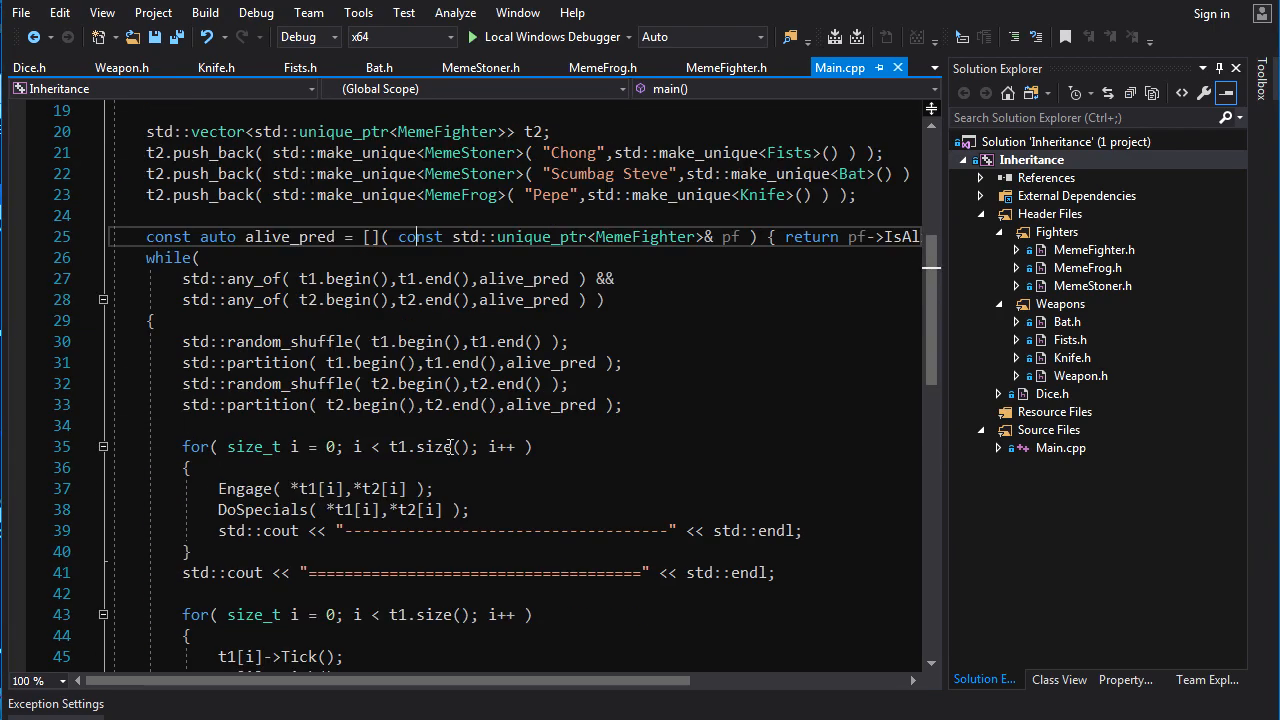
scroll("down", 3)
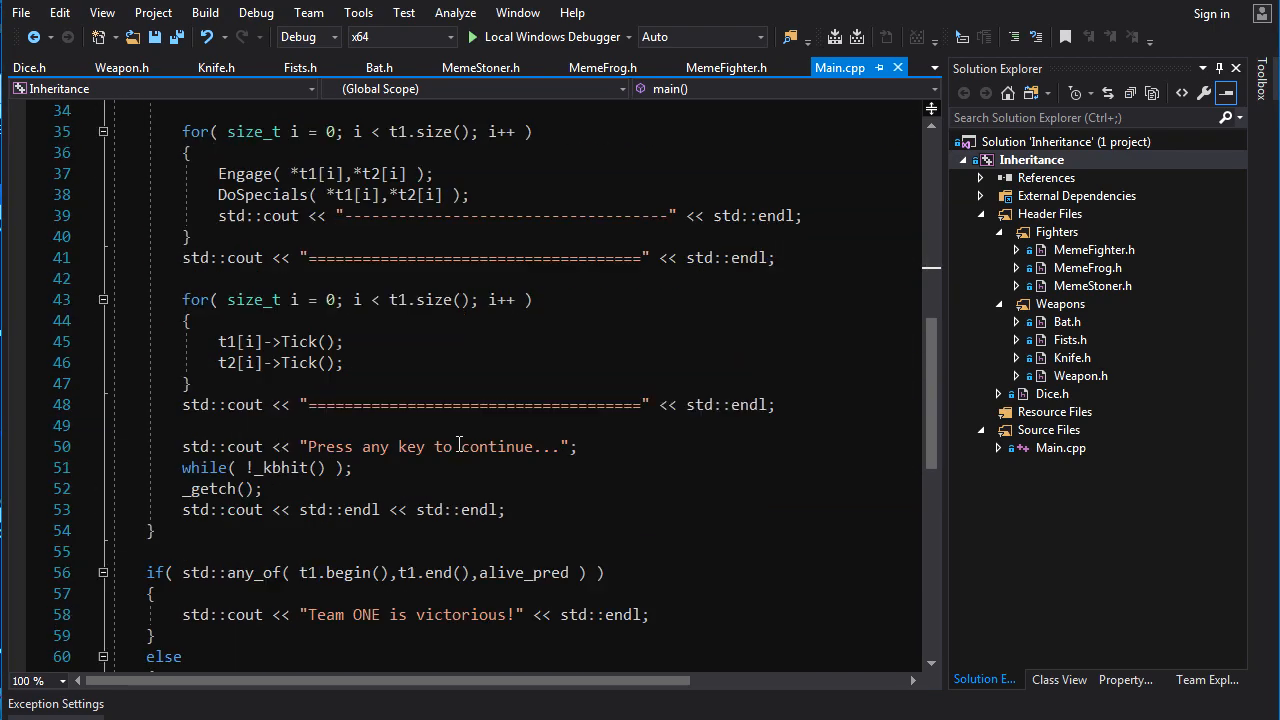
scroll("up", 3)
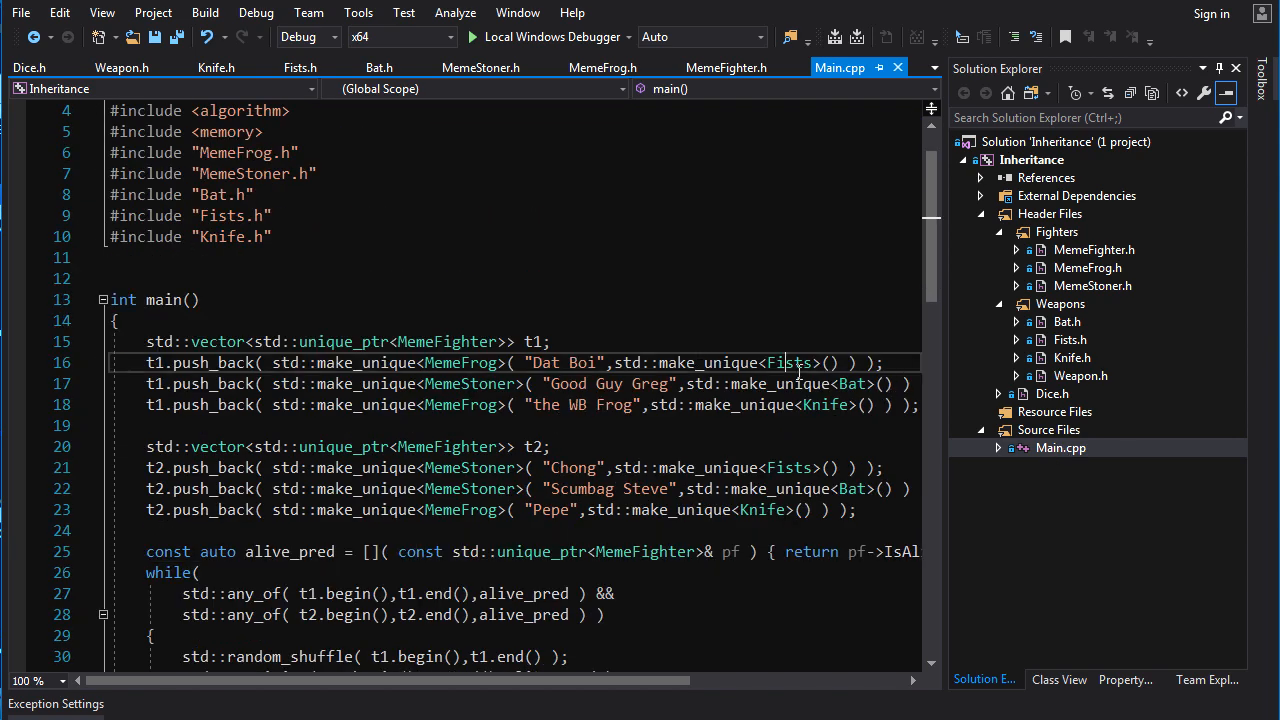
double_click(852, 384)
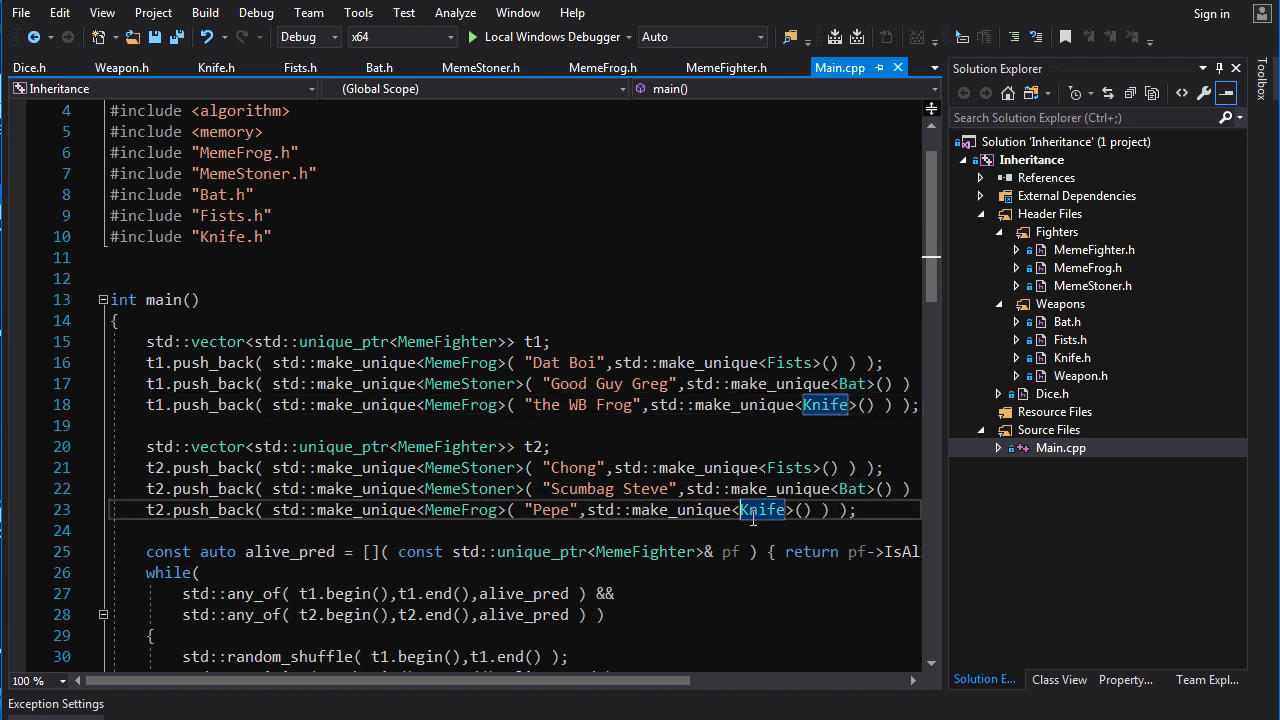
double_click(762, 510)
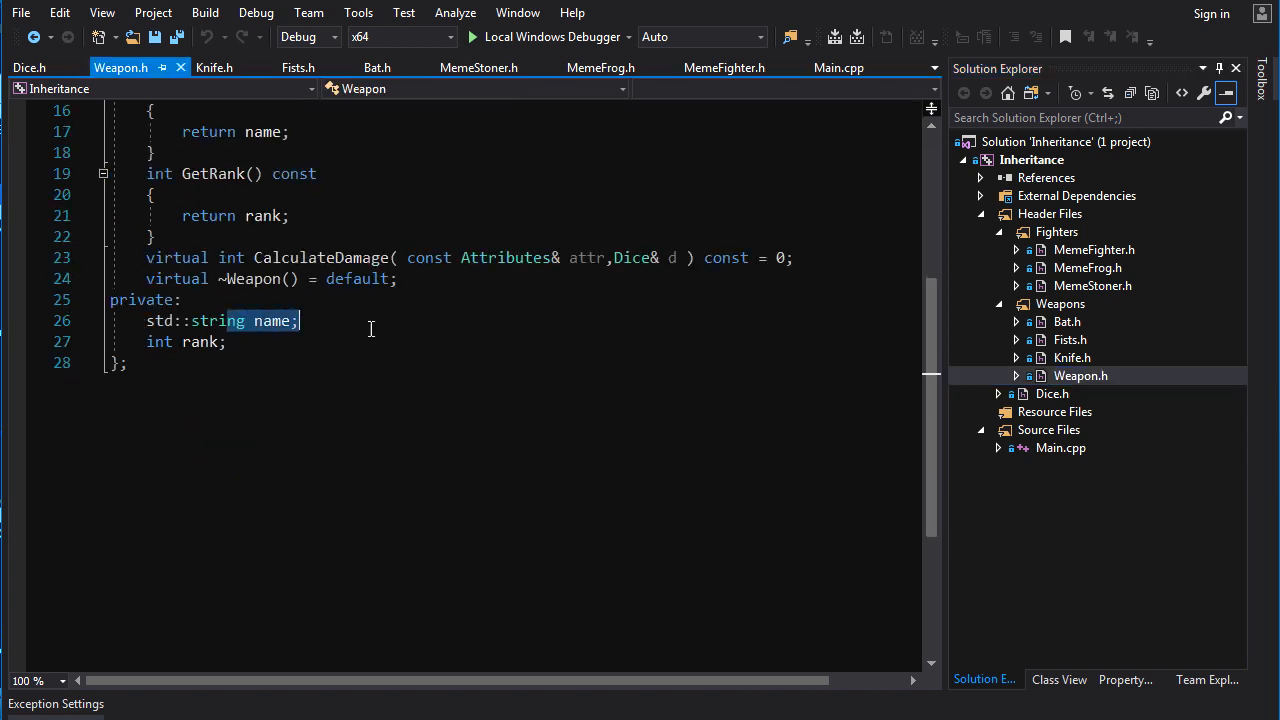
Return to Main.cpp showing both teams equipped with Fists, Bat and Knife
left_click(1072, 356)
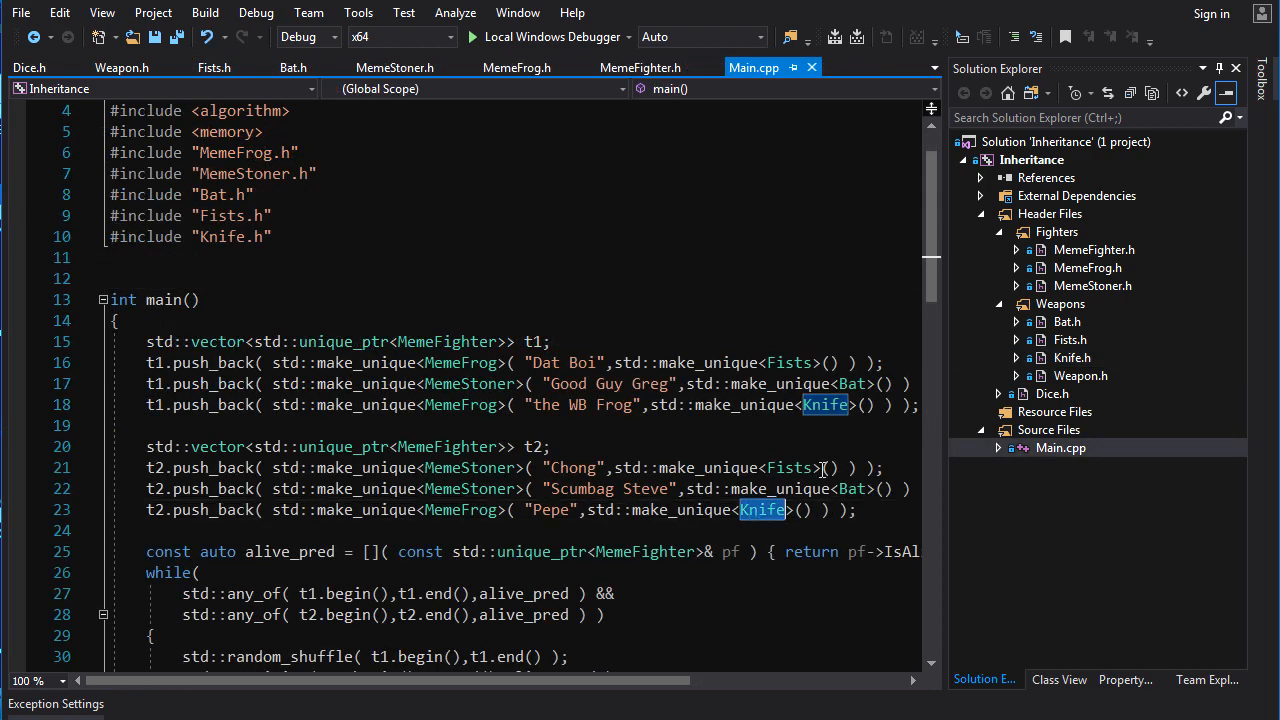
mouse_move(848, 418)
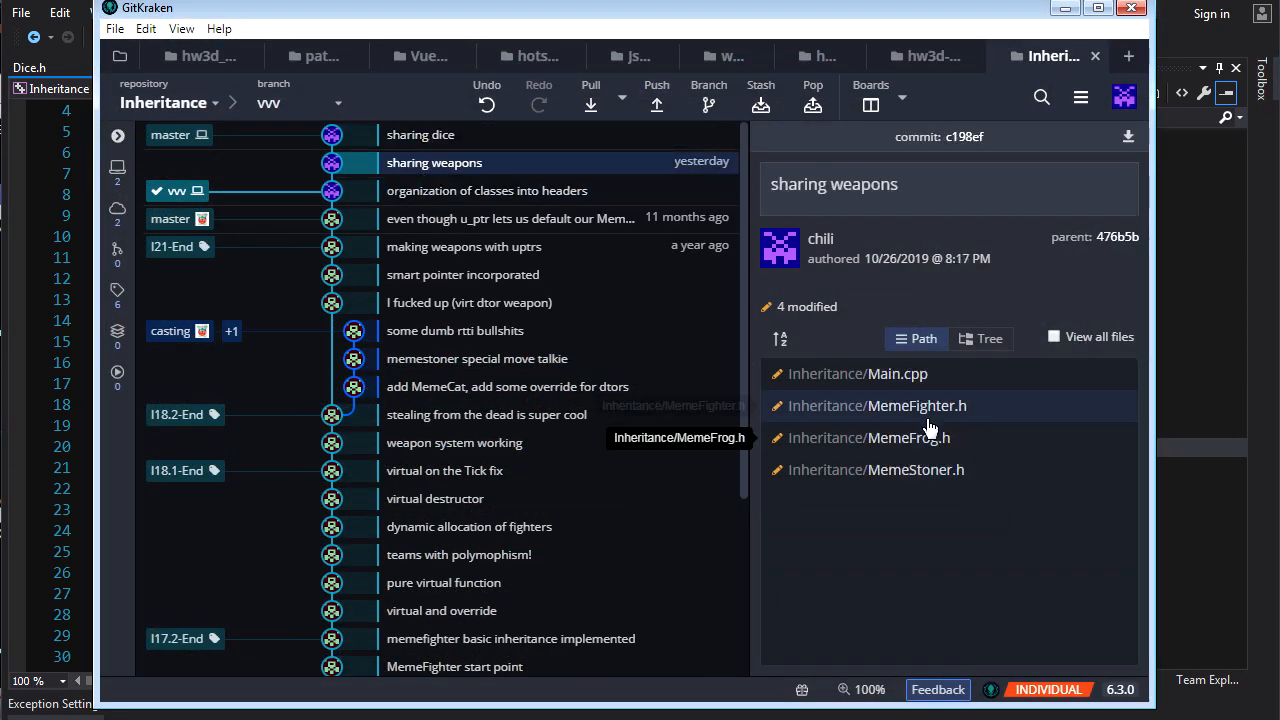
Review MemeFighter.h's unique_ptr-to-shared_ptr weapon changes, then bring up the Main.cpp diff
left_click(882, 406)
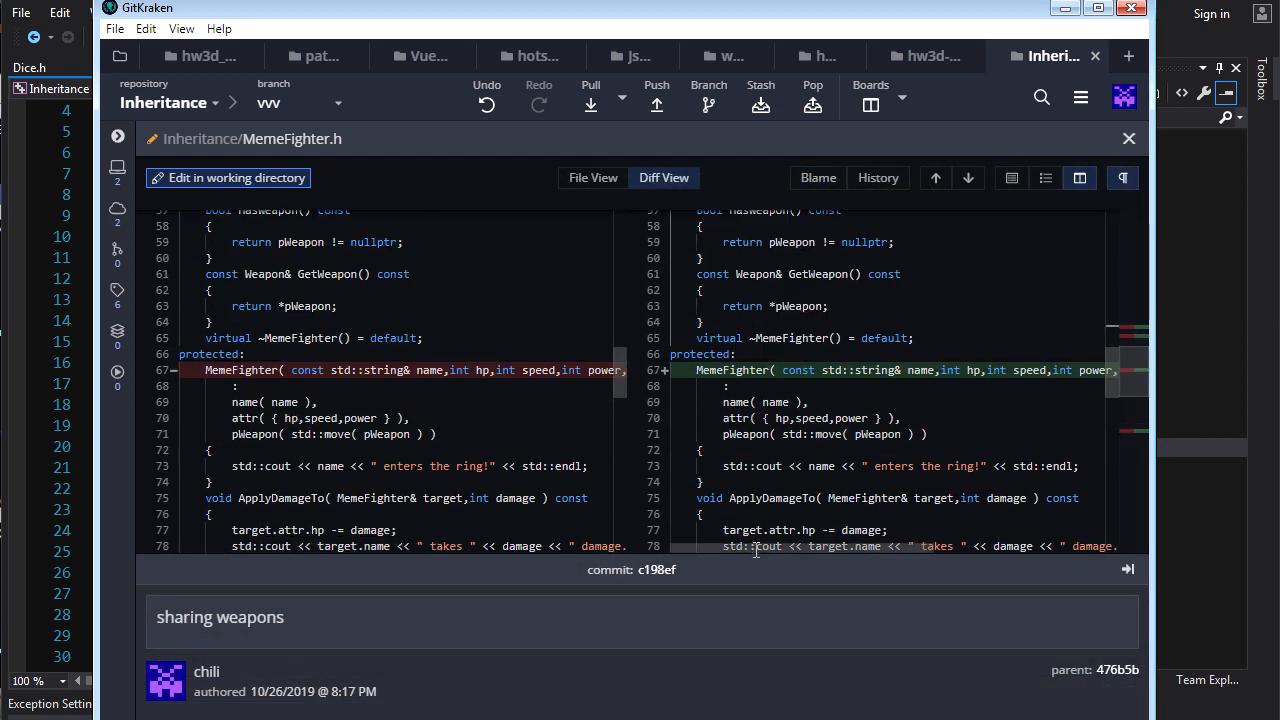
scroll("right", 3)
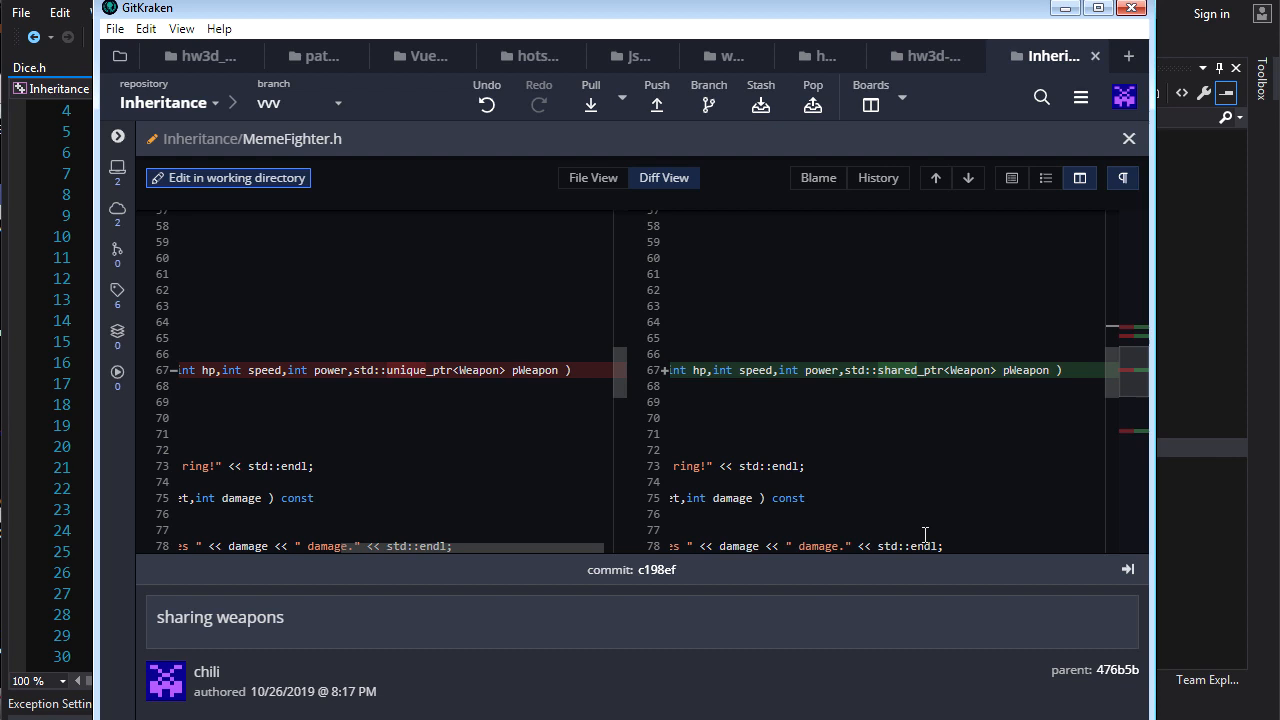
mouse_move(972, 628)
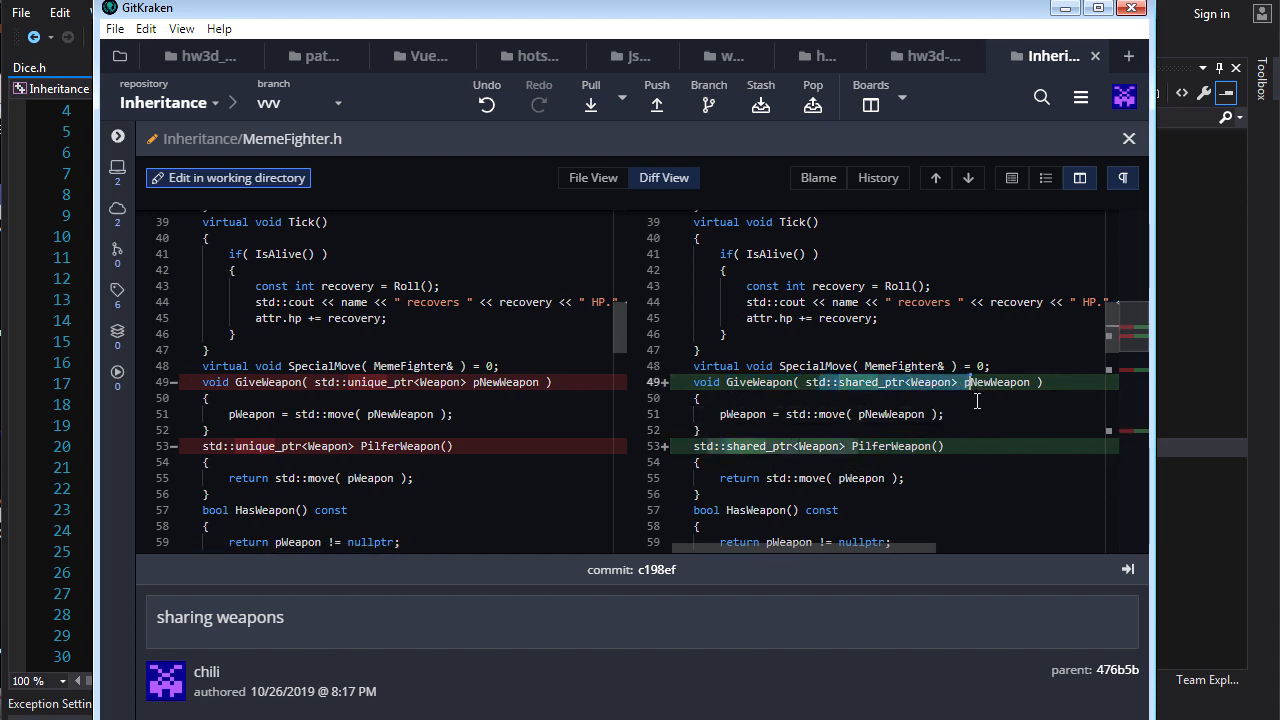
mouse_move(724, 414)
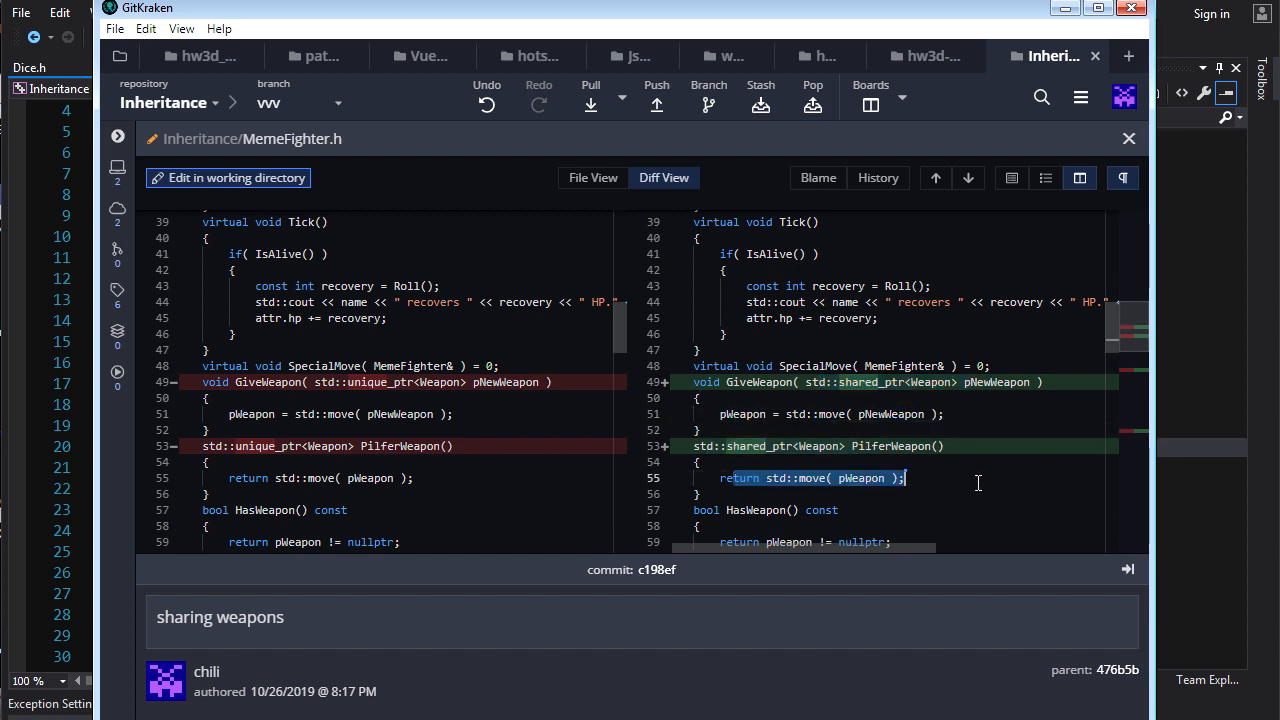
mouse_move(962, 468)
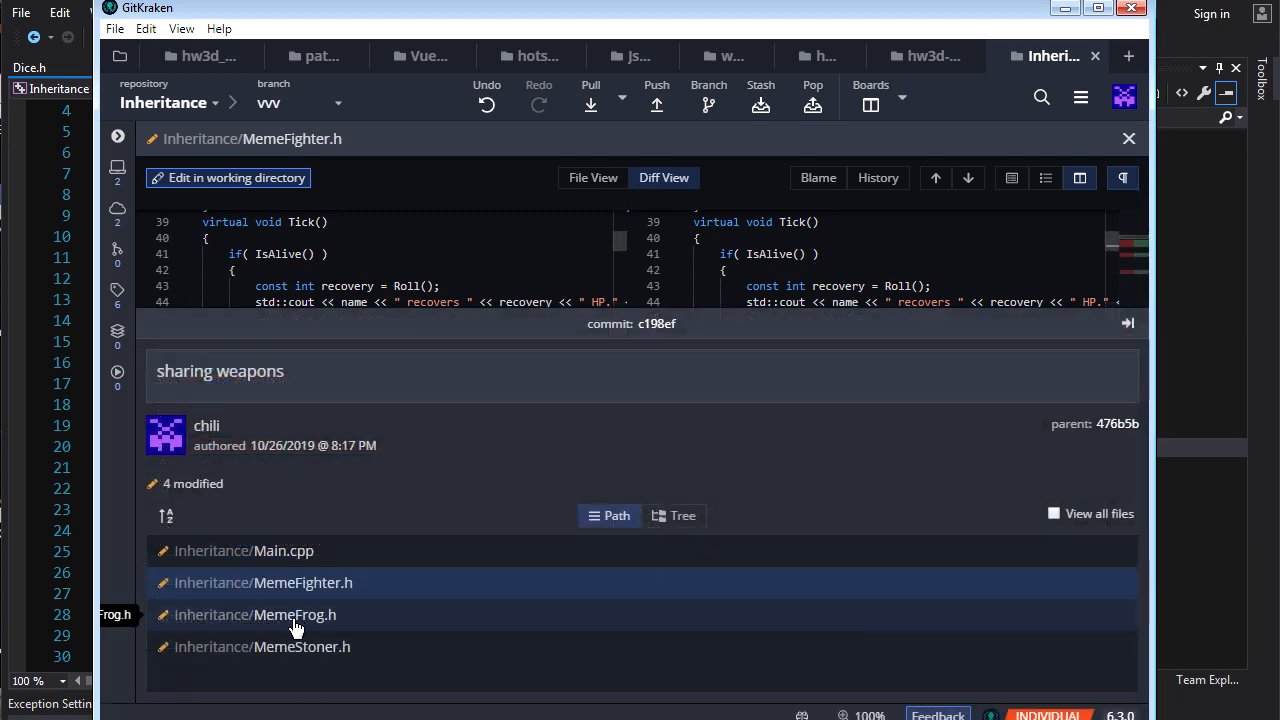
left_click(296, 616)
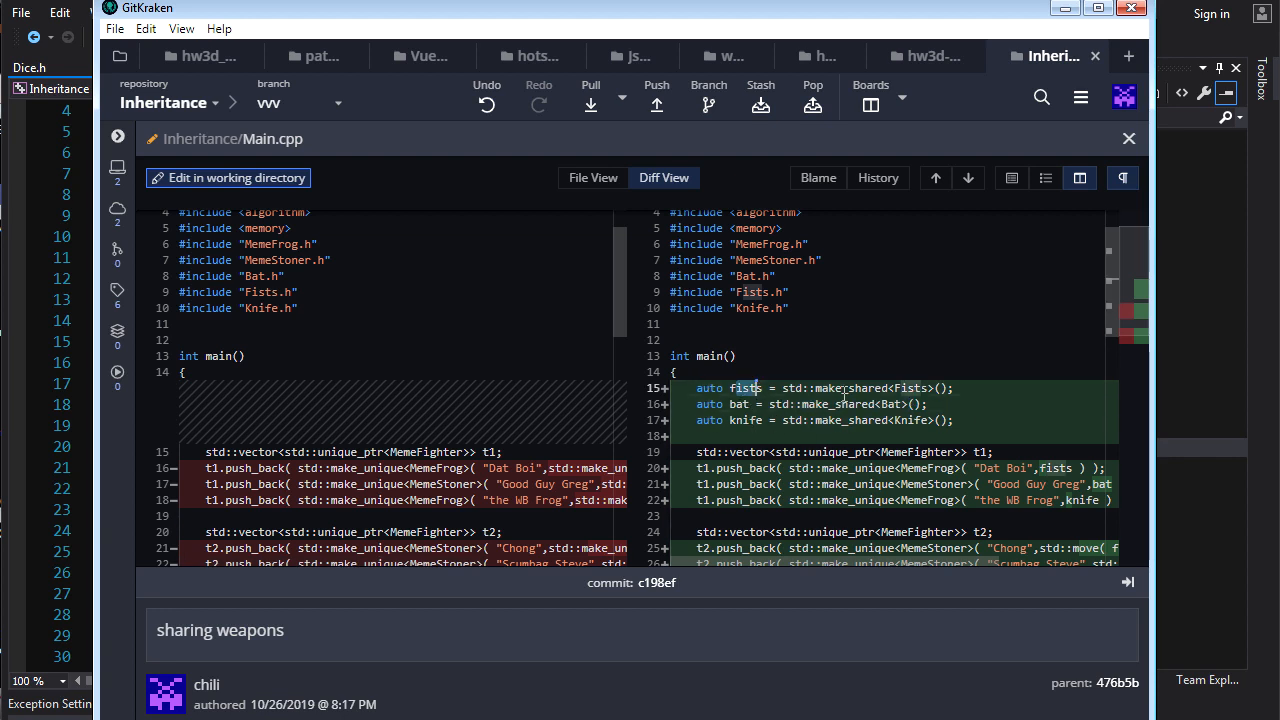
mouse_move(744, 568)
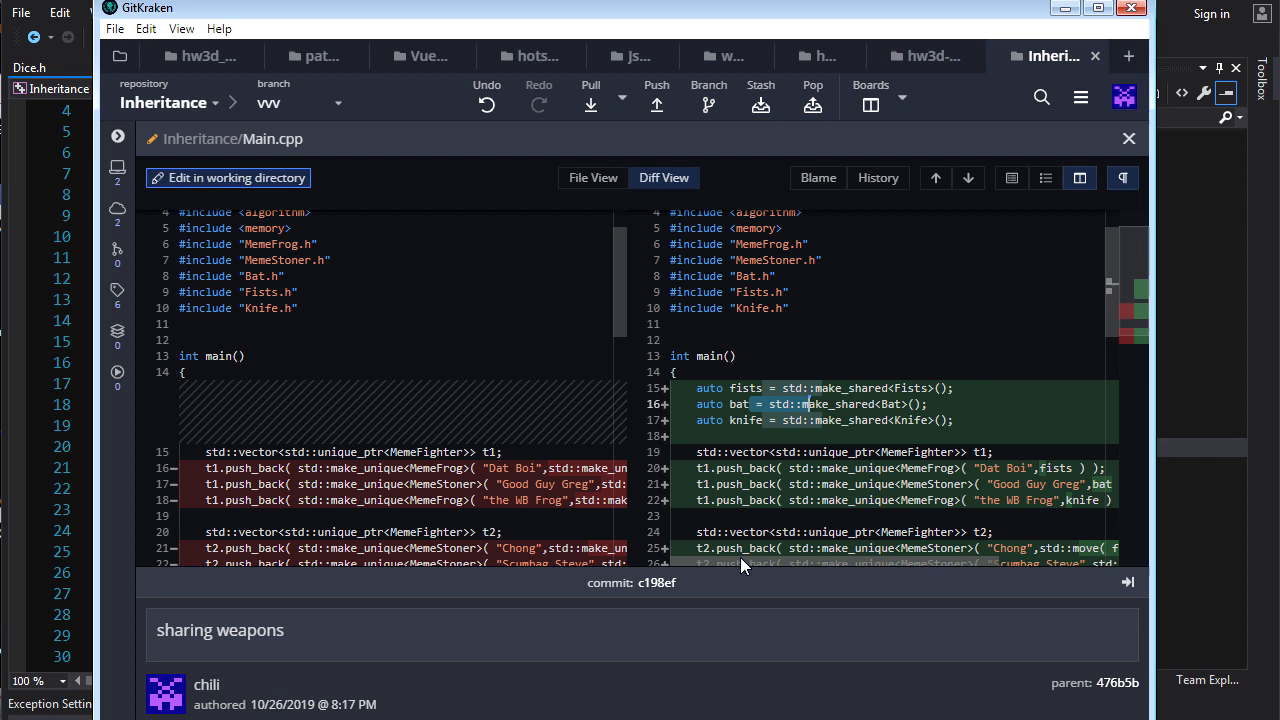
Go over the Main.cpp diff creating the shared fists, bat and knife
scroll("down", 3)
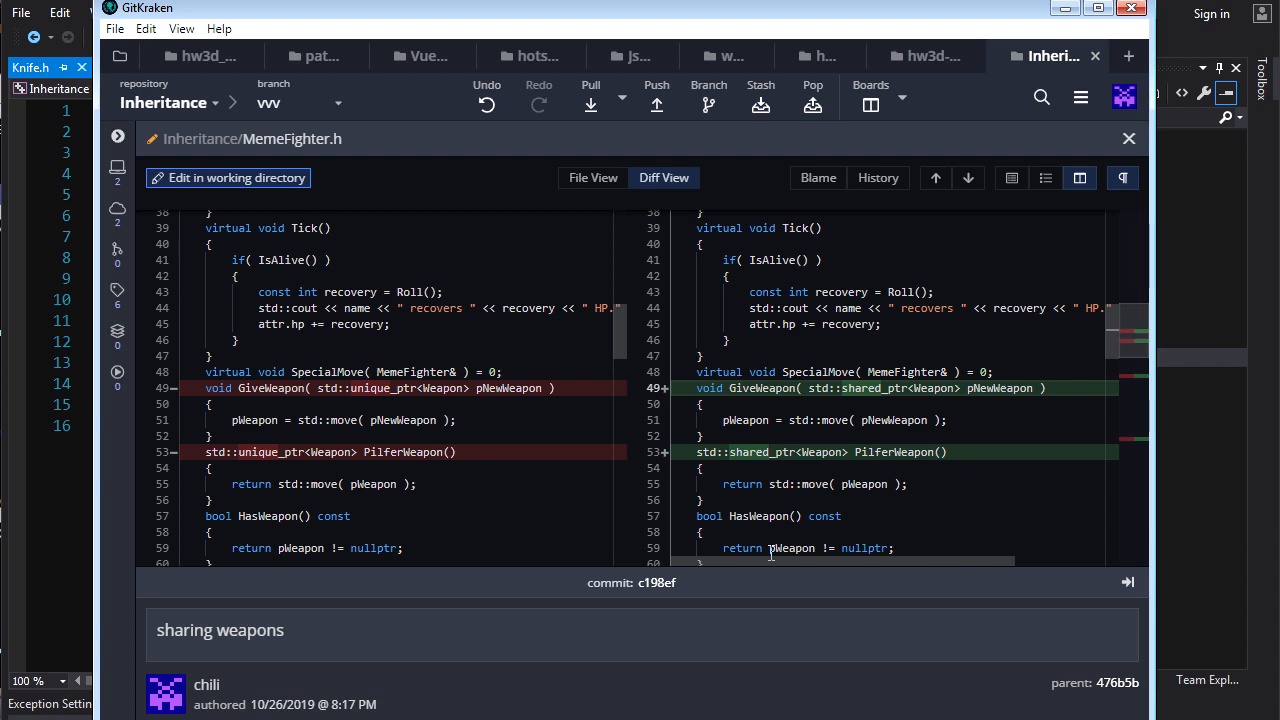
mouse_move(830, 484)
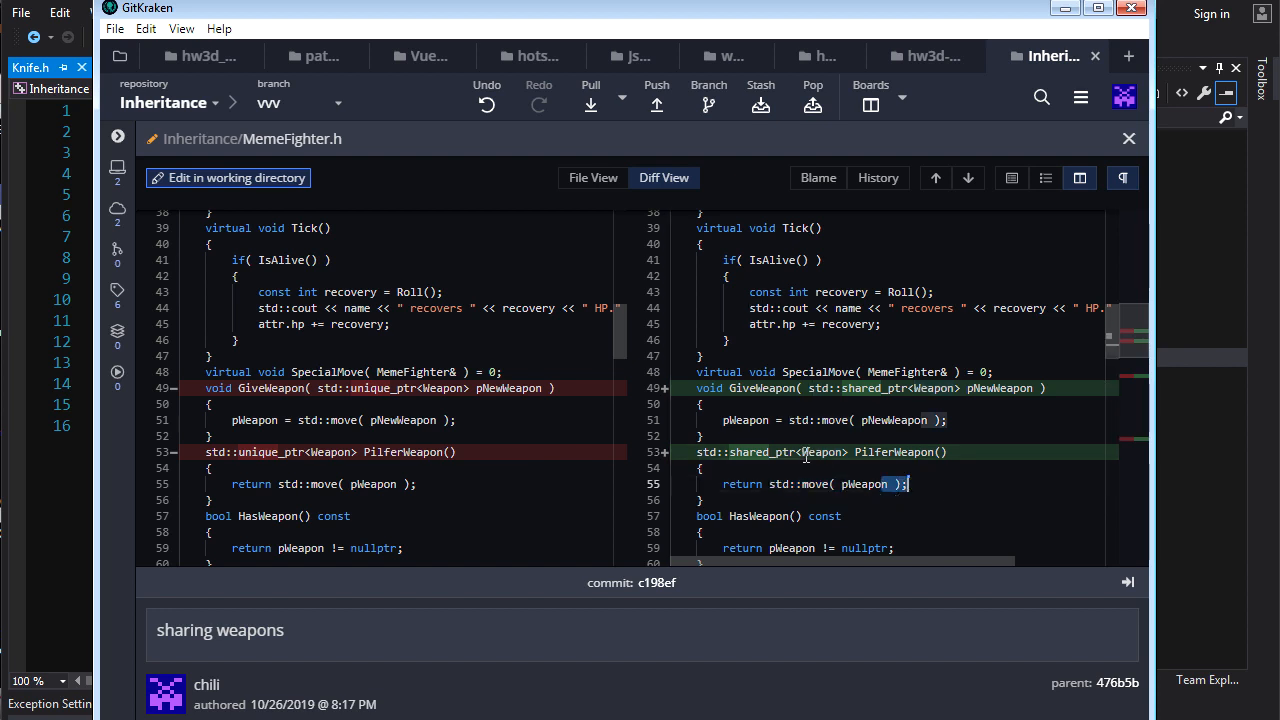
mouse_move(996, 496)
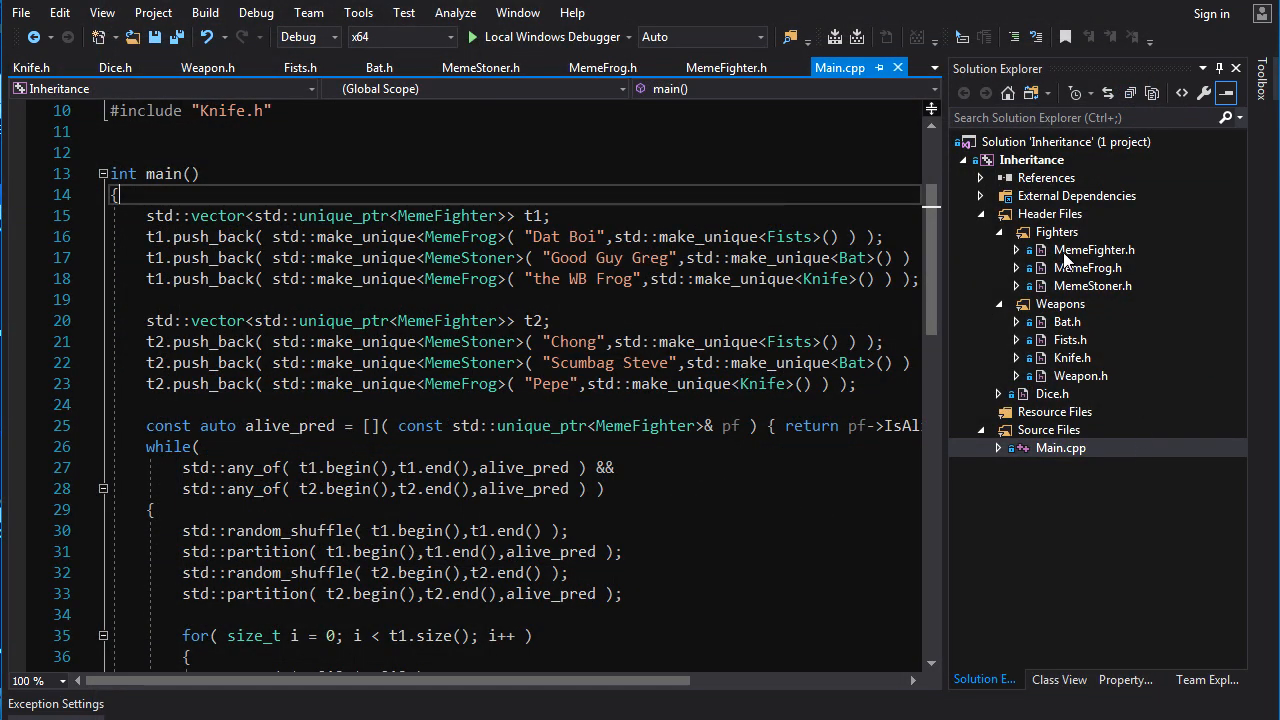
mouse_move(1104, 308)
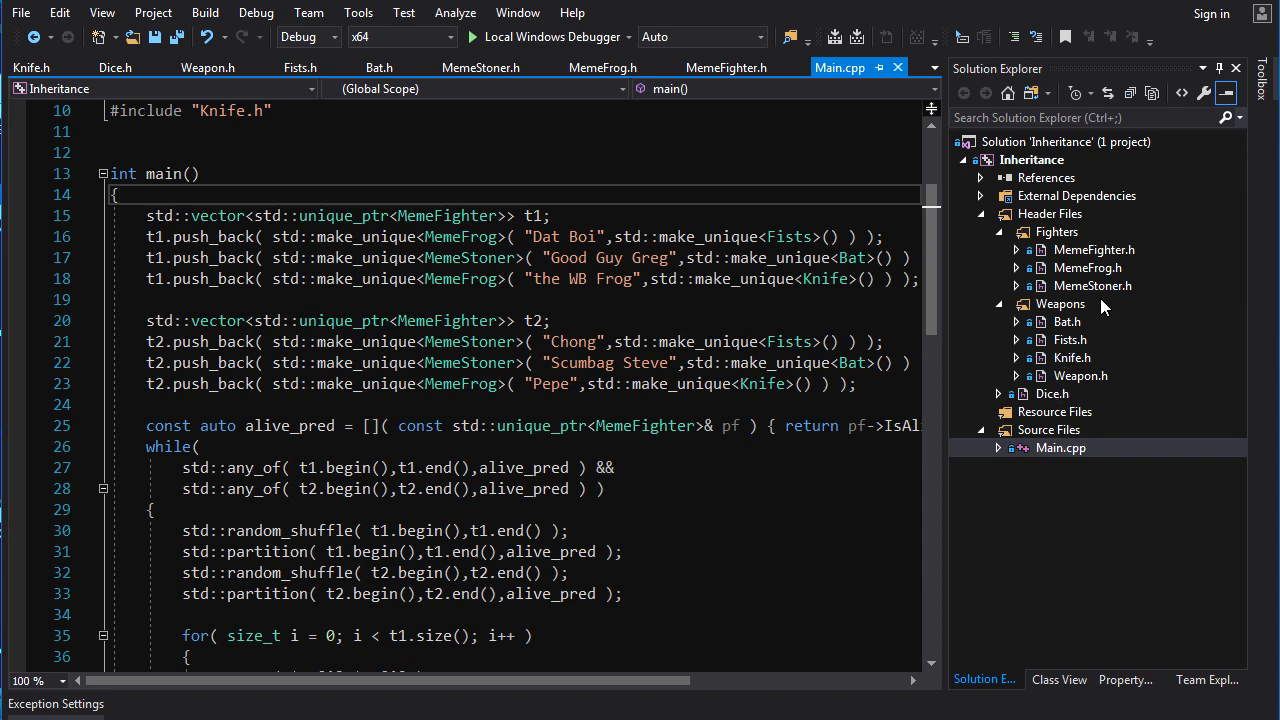
Show MemeFighter.h's protected Attributes and name plus the private weapon and Dice members
double_click(1092, 248)
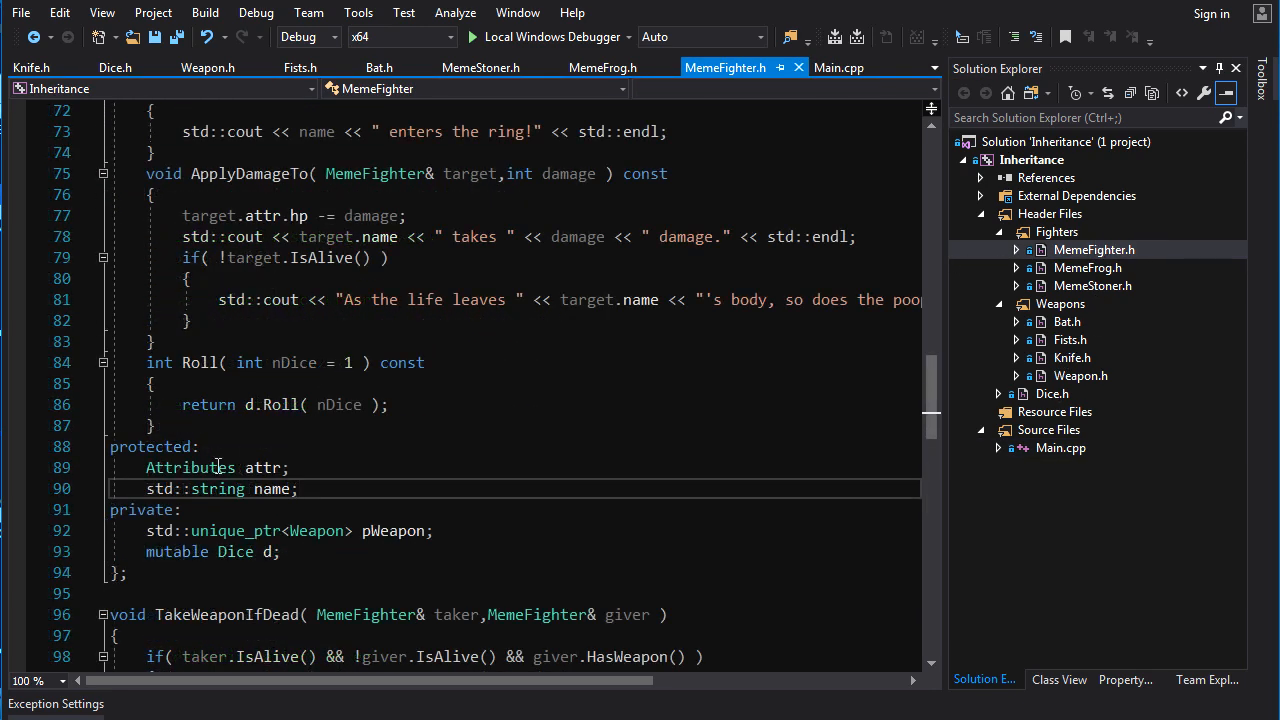
double_click(236, 552)
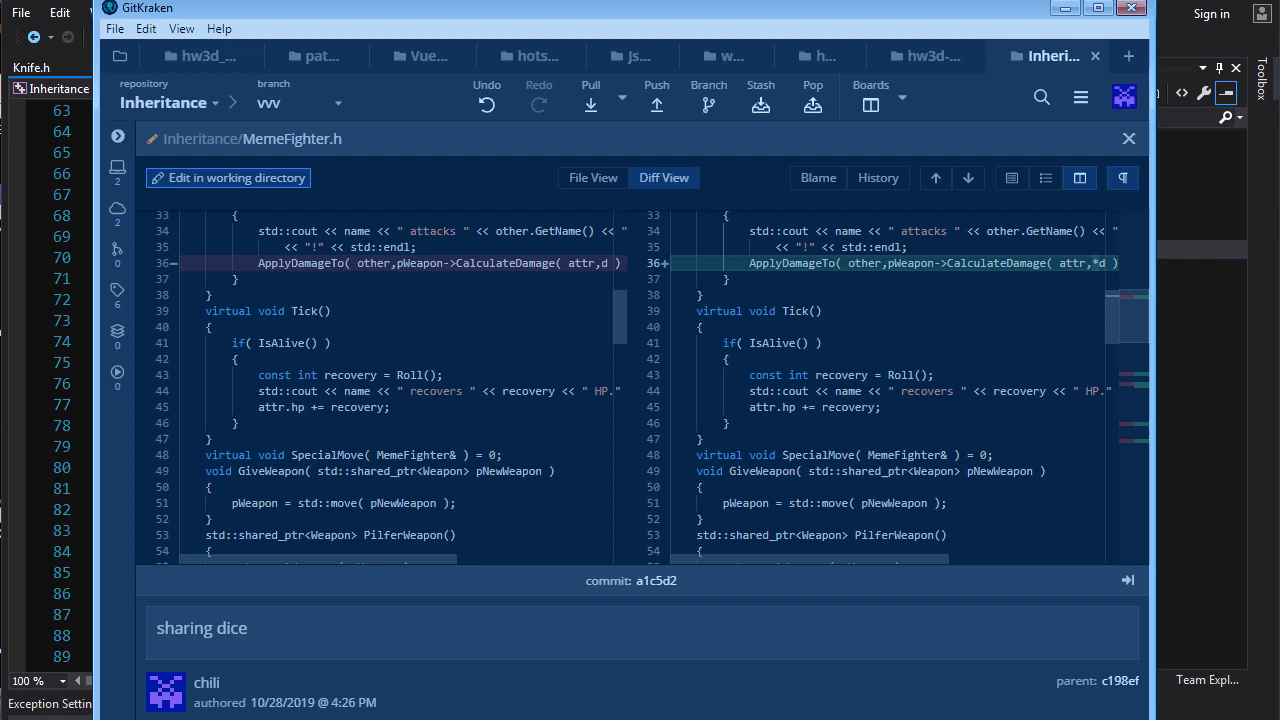
Scroll the sharing dice diff where the mutable Dice member becomes a shared_ptr<Dice>
scroll("down", 3)
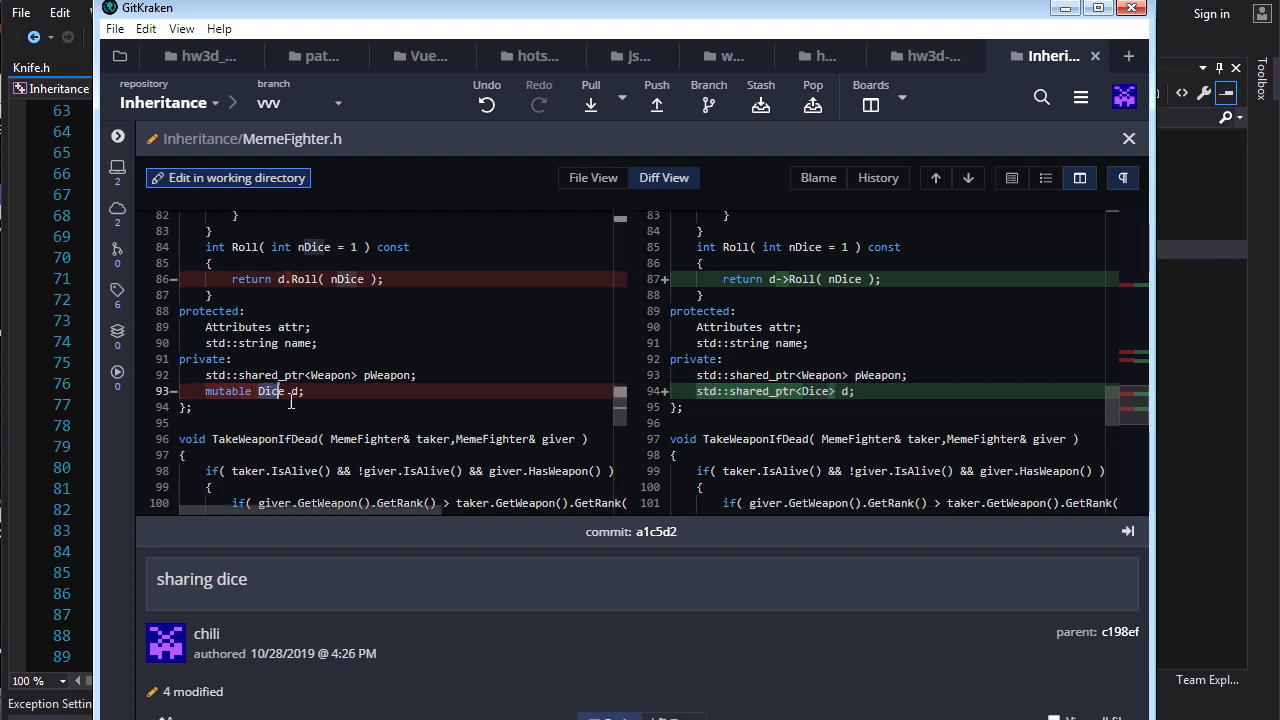
mouse_move(288, 410)
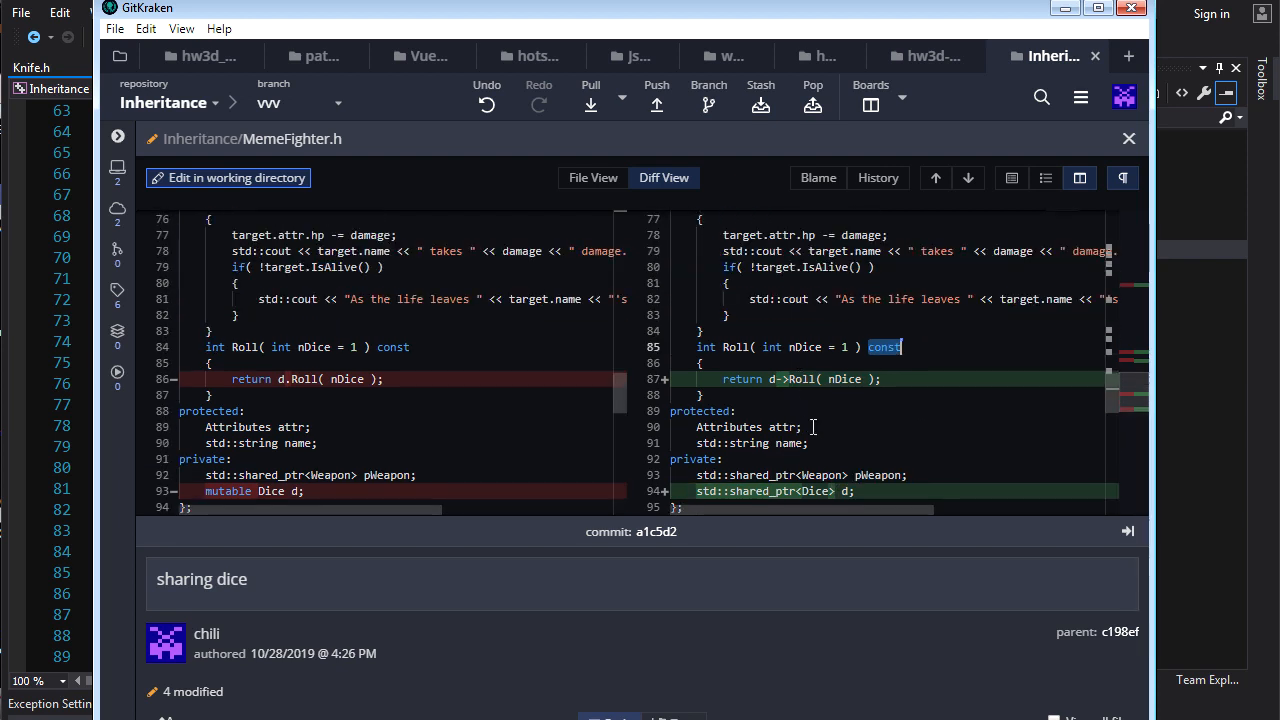
scroll("down", 3)
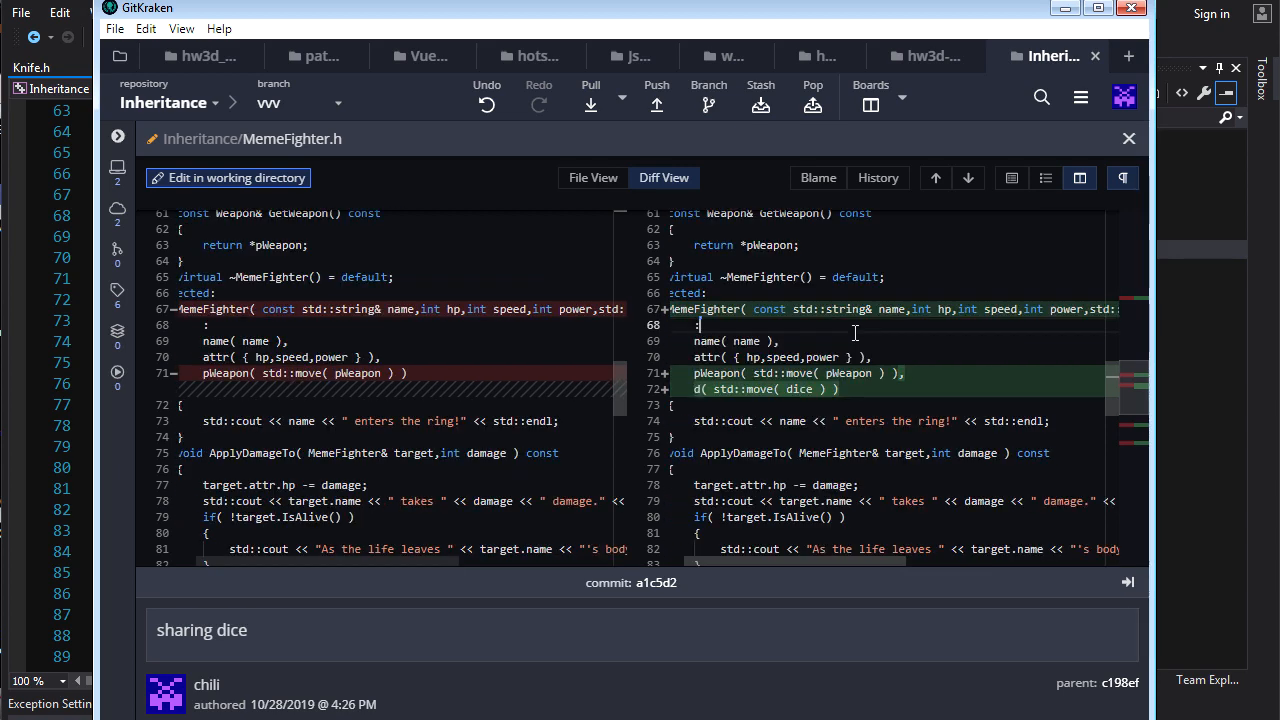
scroll("right", 3)
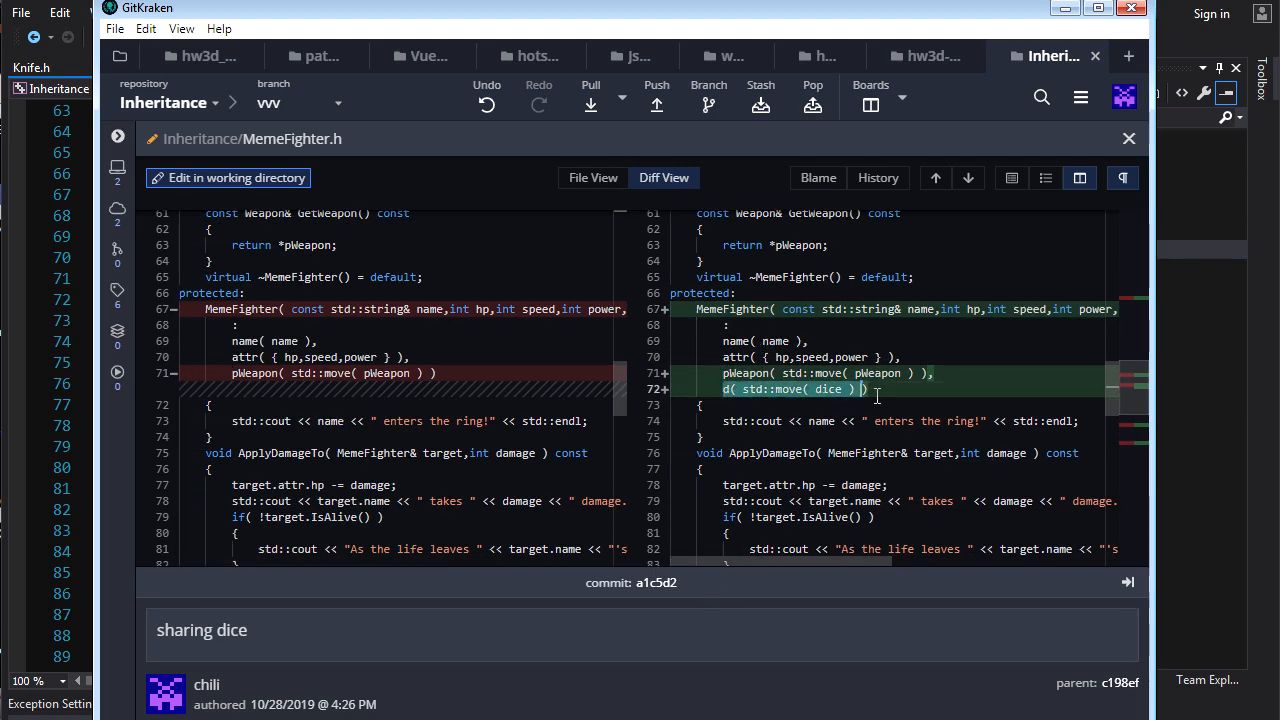
scroll("down", 3)
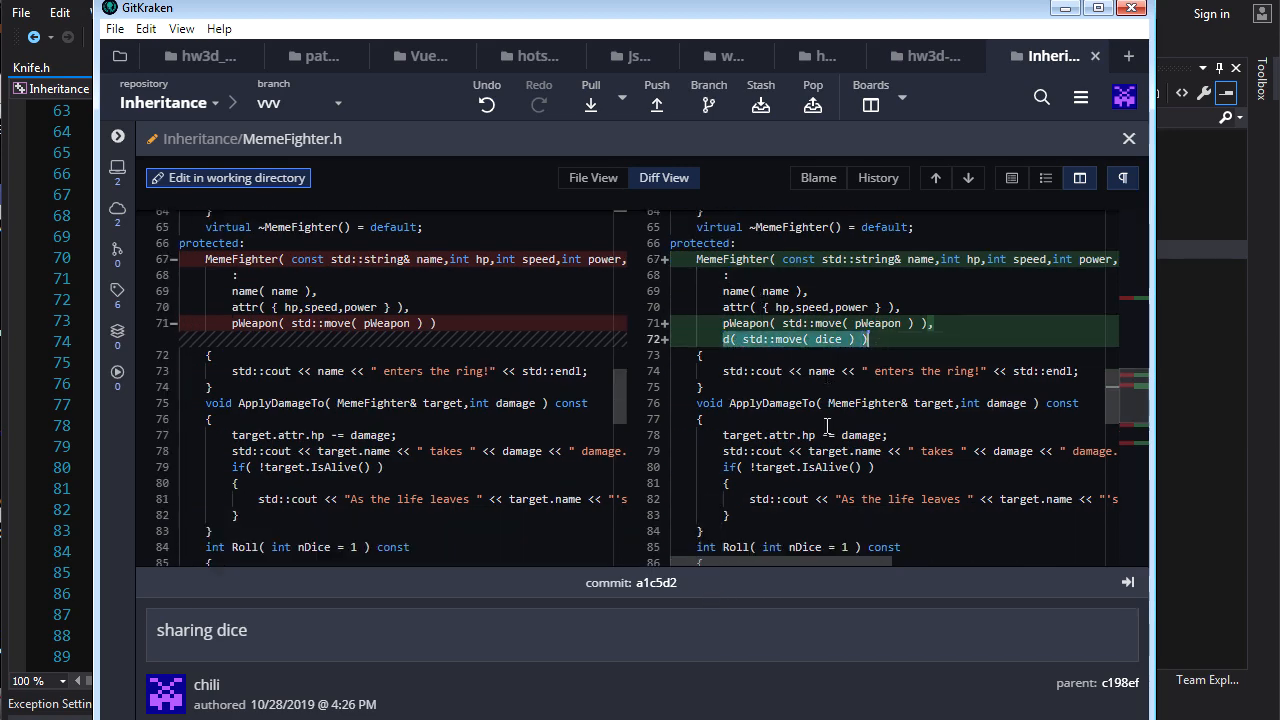
scroll("down", 3)
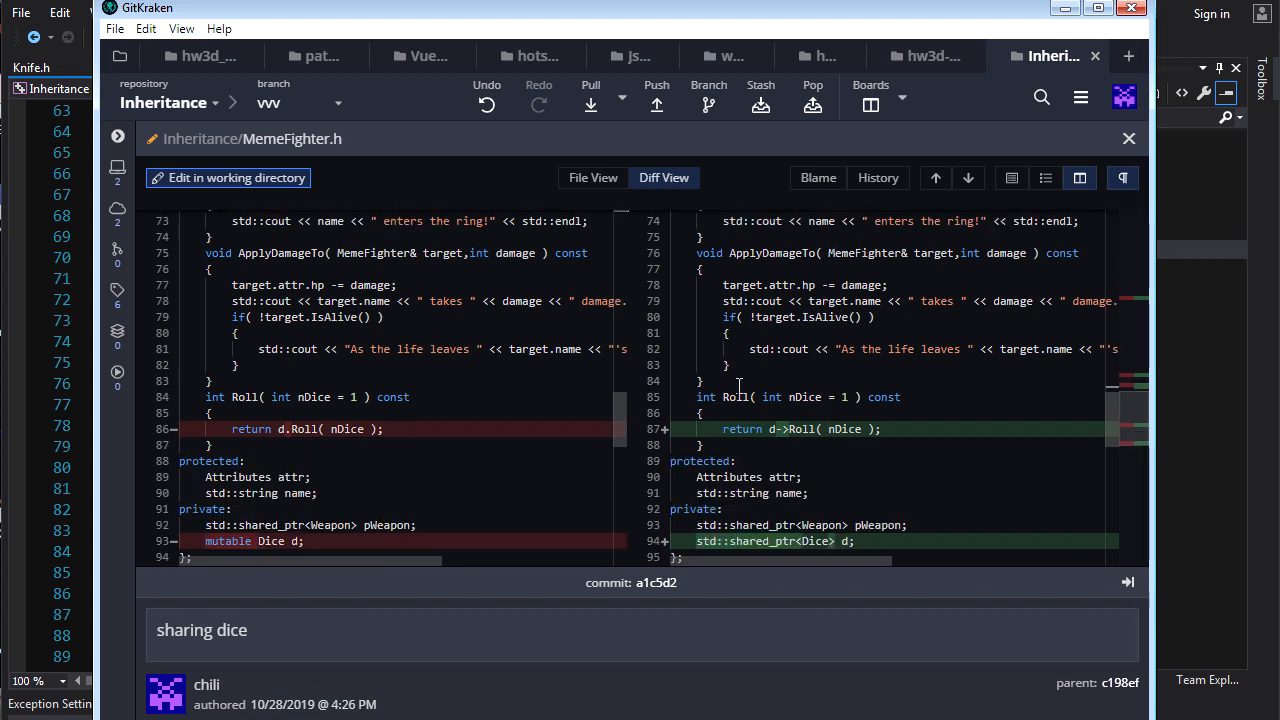
Point out the new Roll function using the shared_ptr<Dice> in MemeFighter.h
double_click(736, 396)
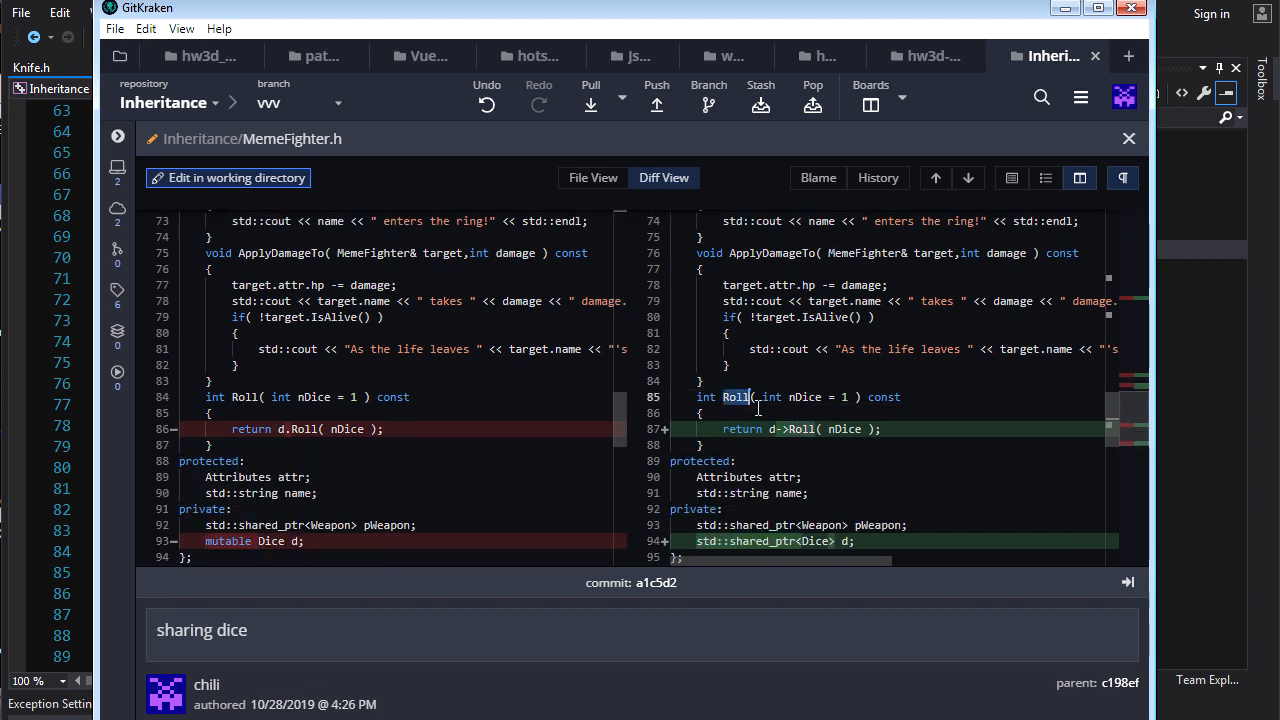
mouse_move(736, 412)
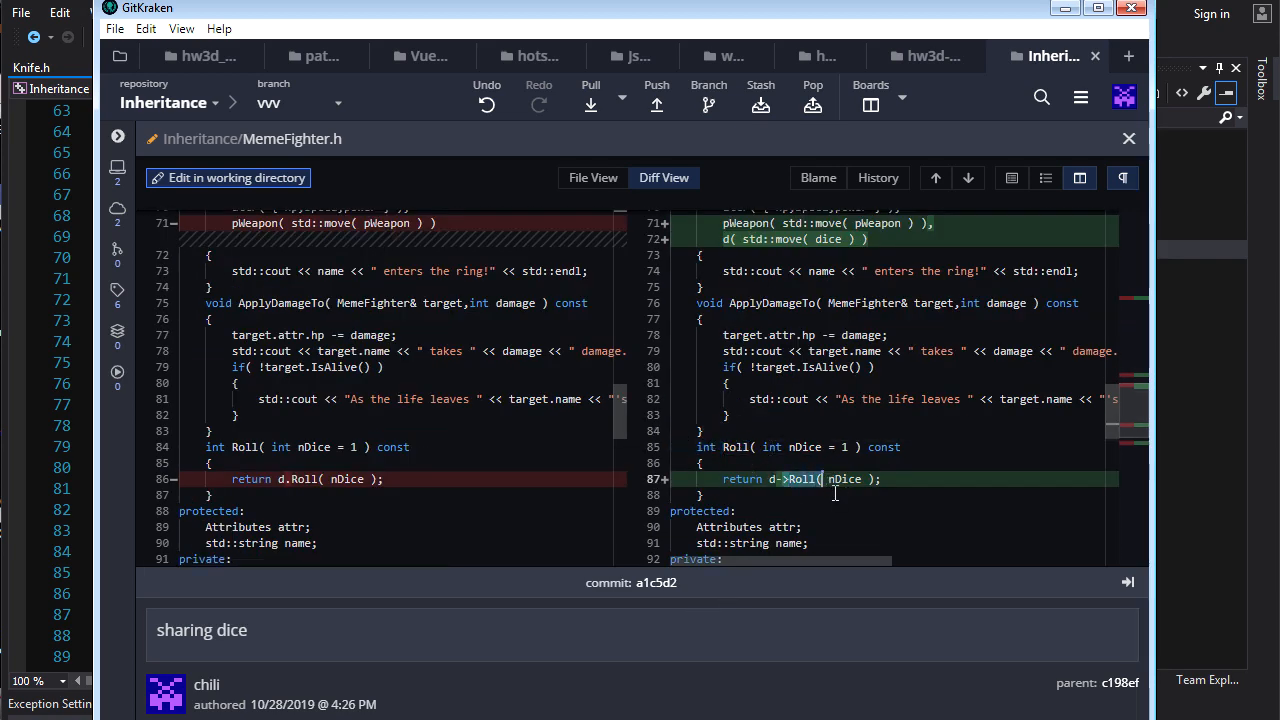
scroll("down", 3)
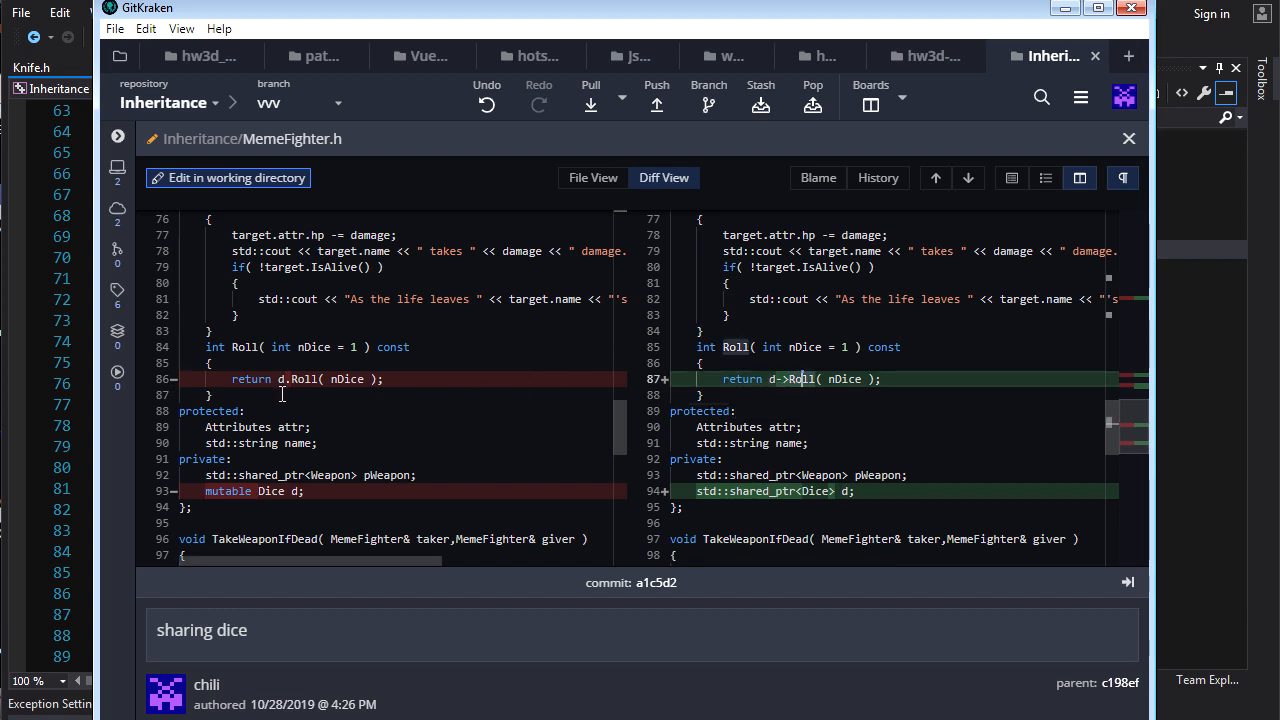
mouse_move(796, 380)
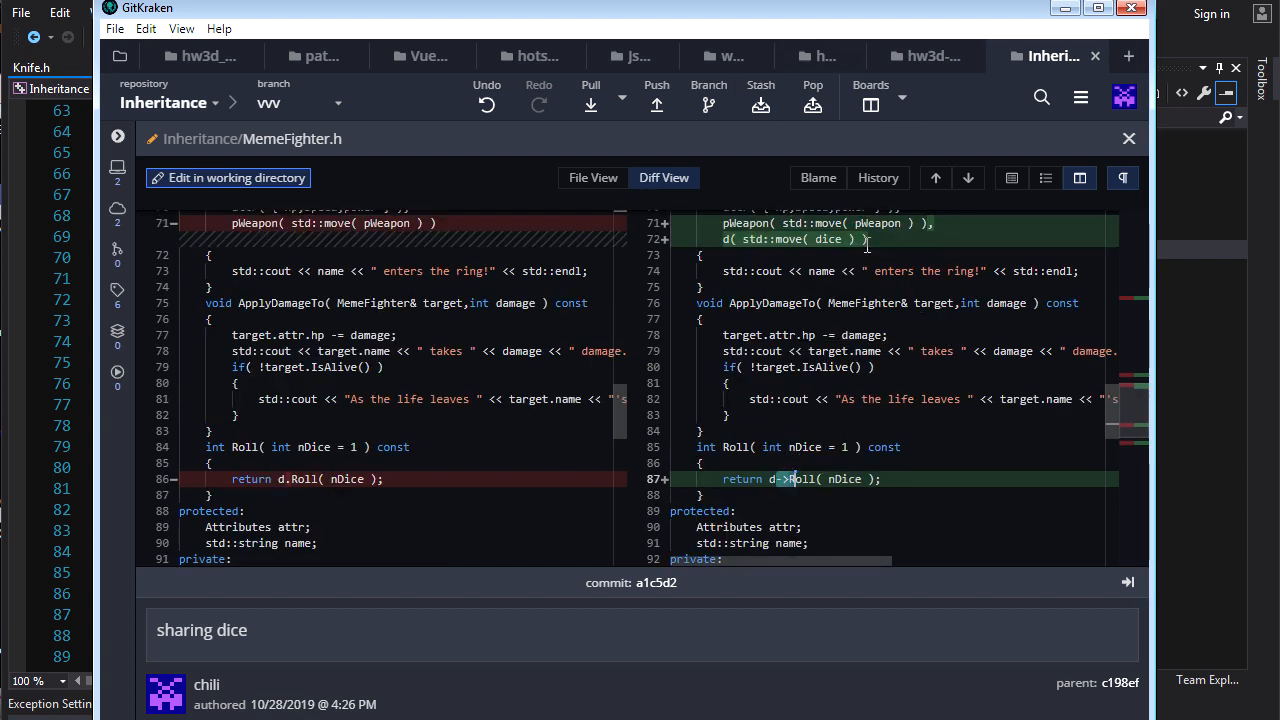
mouse_move(730, 454)
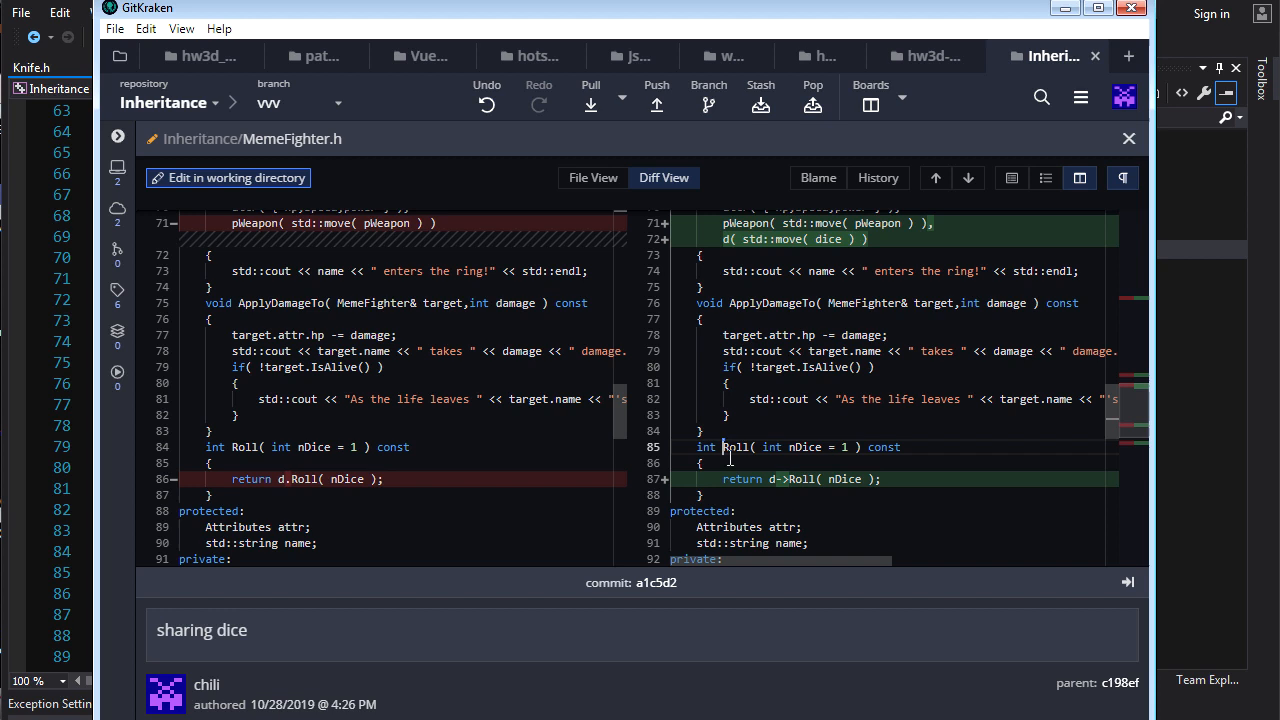
double_click(736, 448)
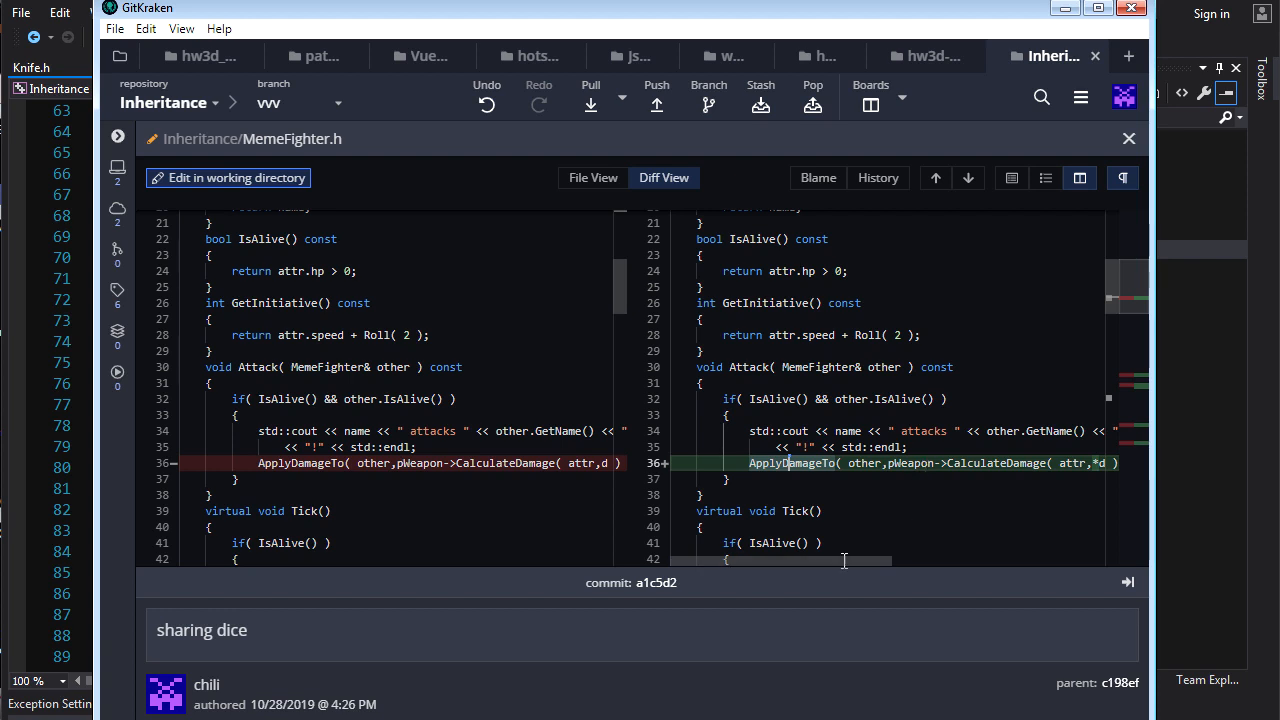
scroll("right", 3)
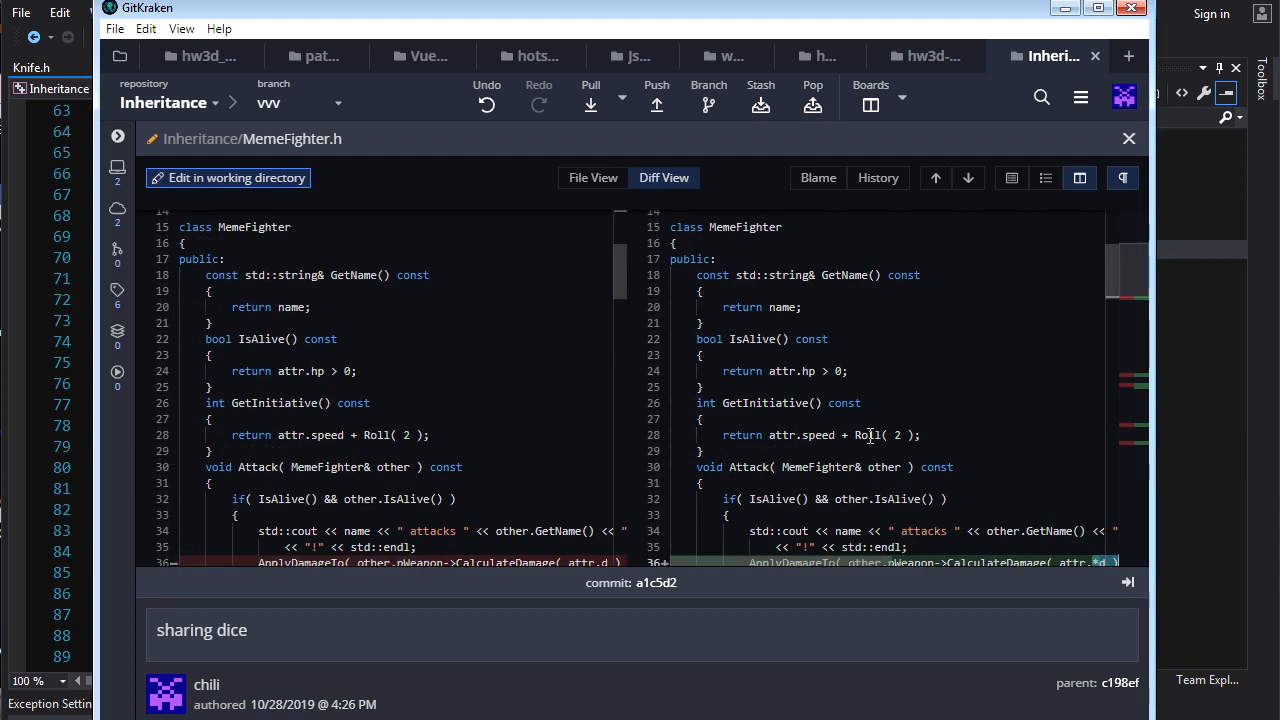
Review MemeFrog.h's constructor taking a shared_ptr<Dice> and moving it to the MemeFighter base
scroll("down", 3)
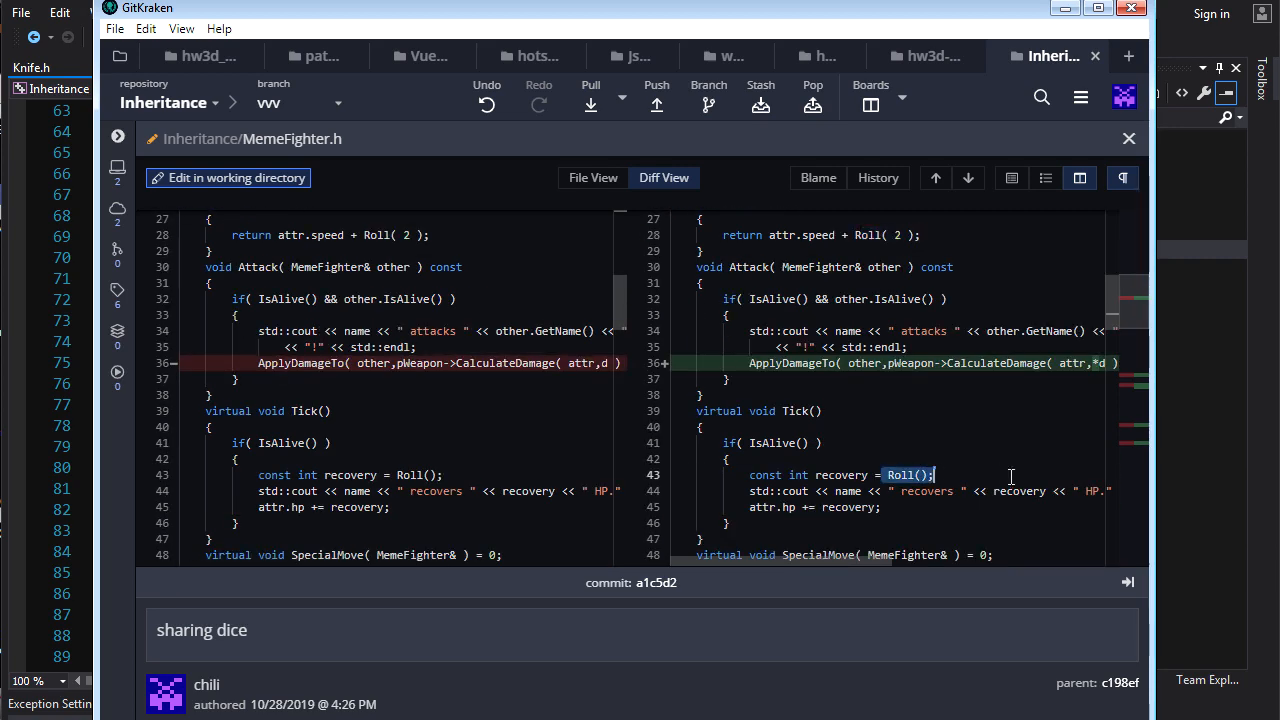
scroll("down", 3)
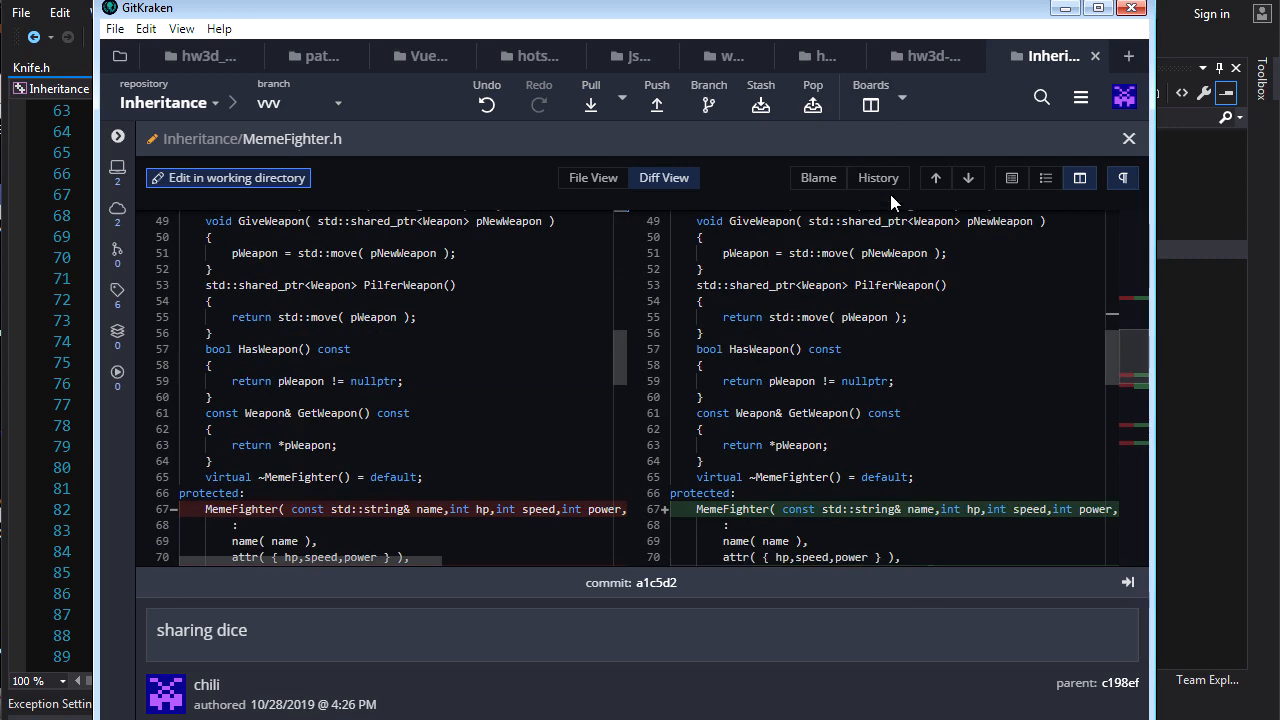
scroll("down", 3)
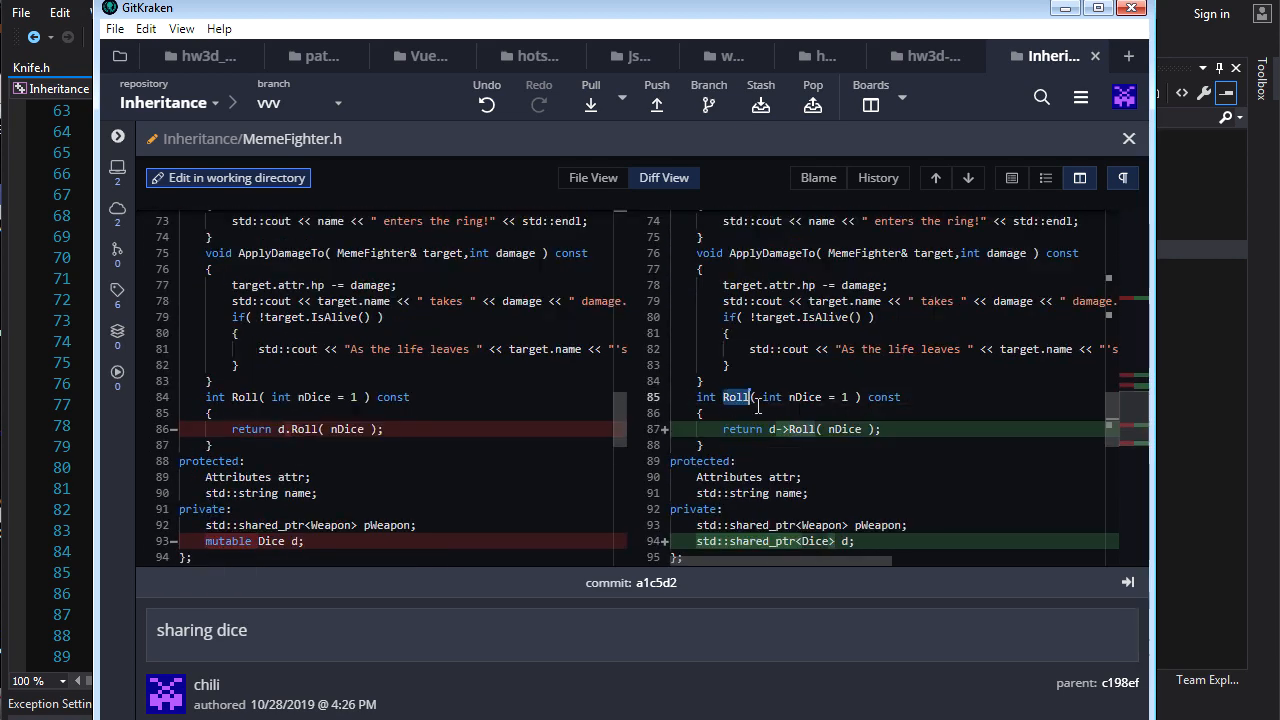
scroll("down", 3)
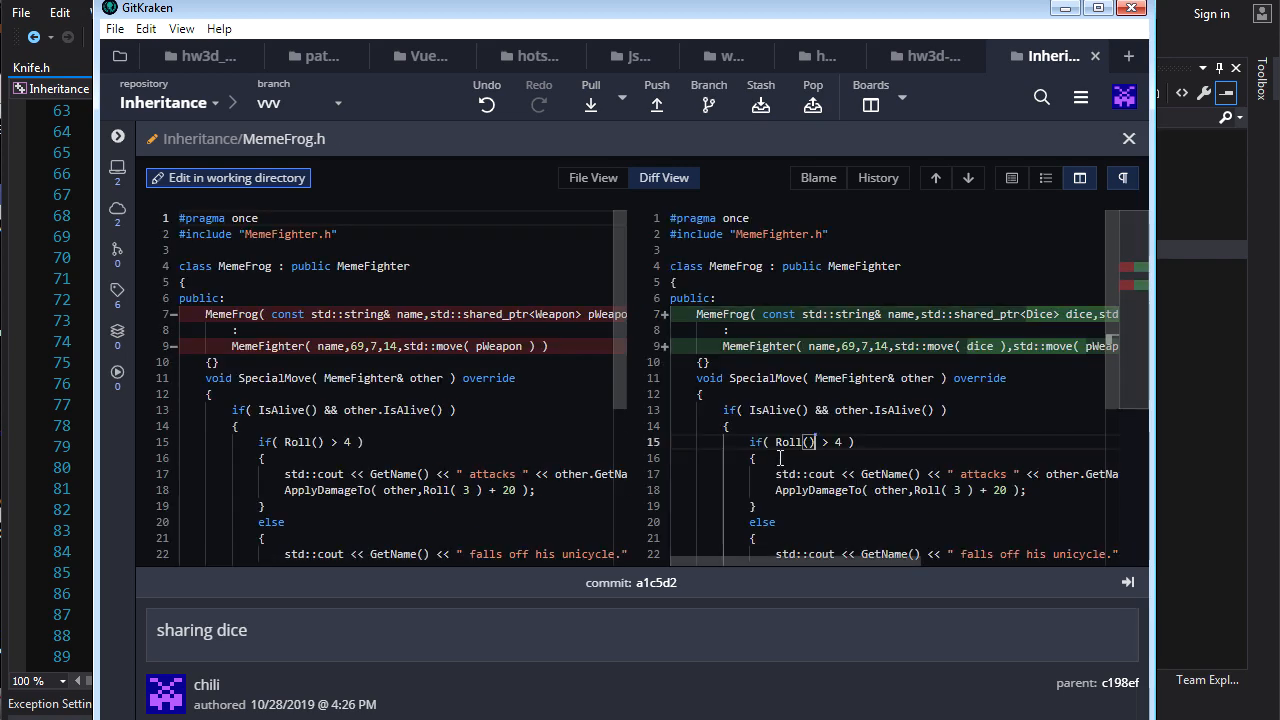
scroll("down", 3)
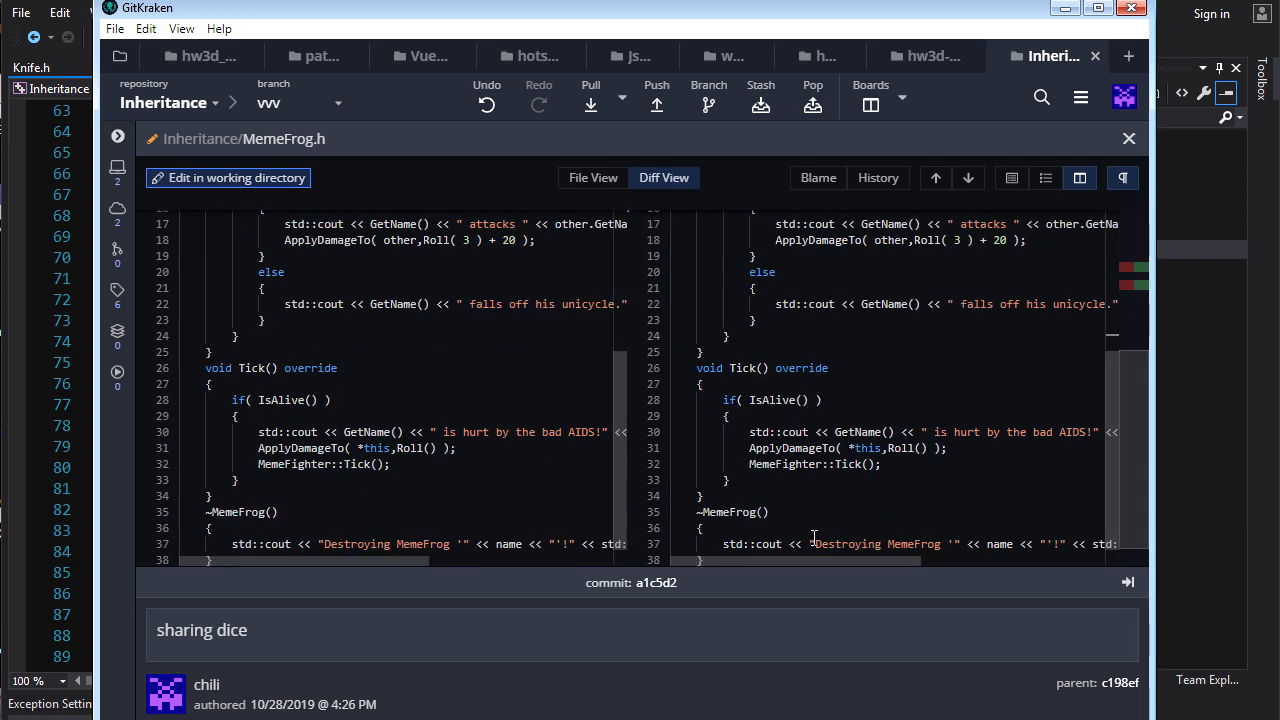
scroll("up", 3)
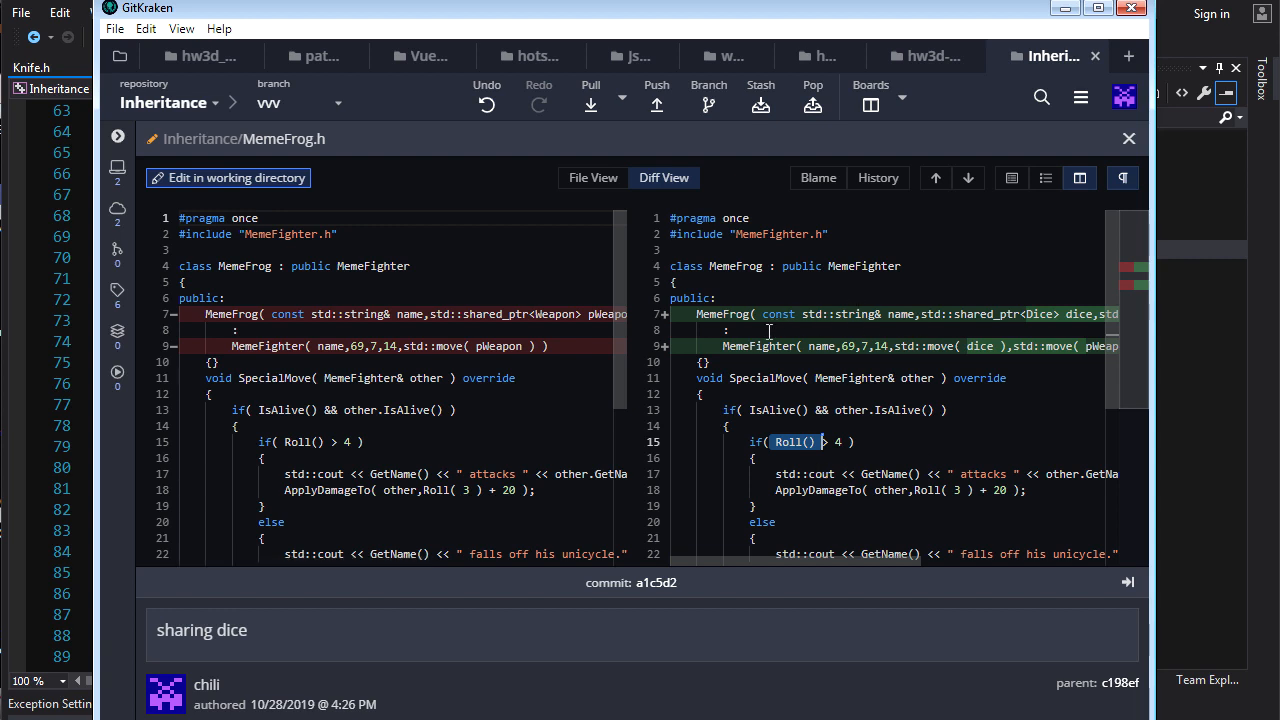
scroll("right", 3)
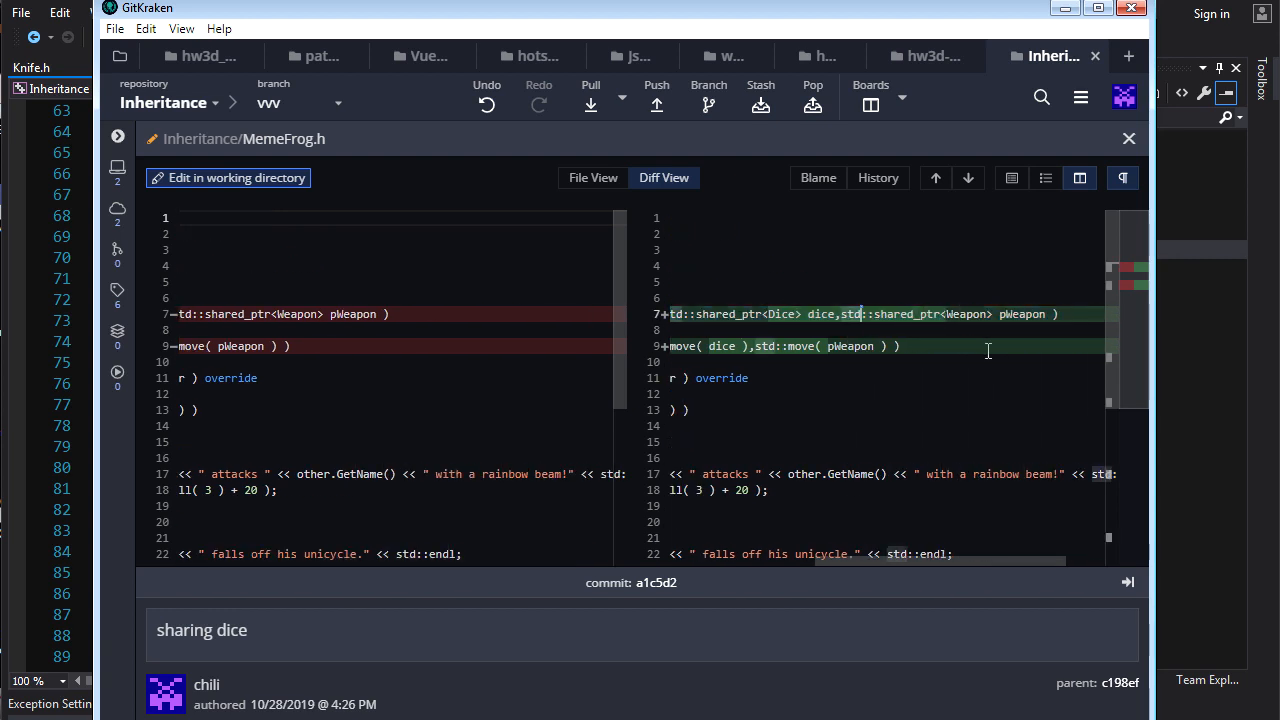
double_click(774, 314)
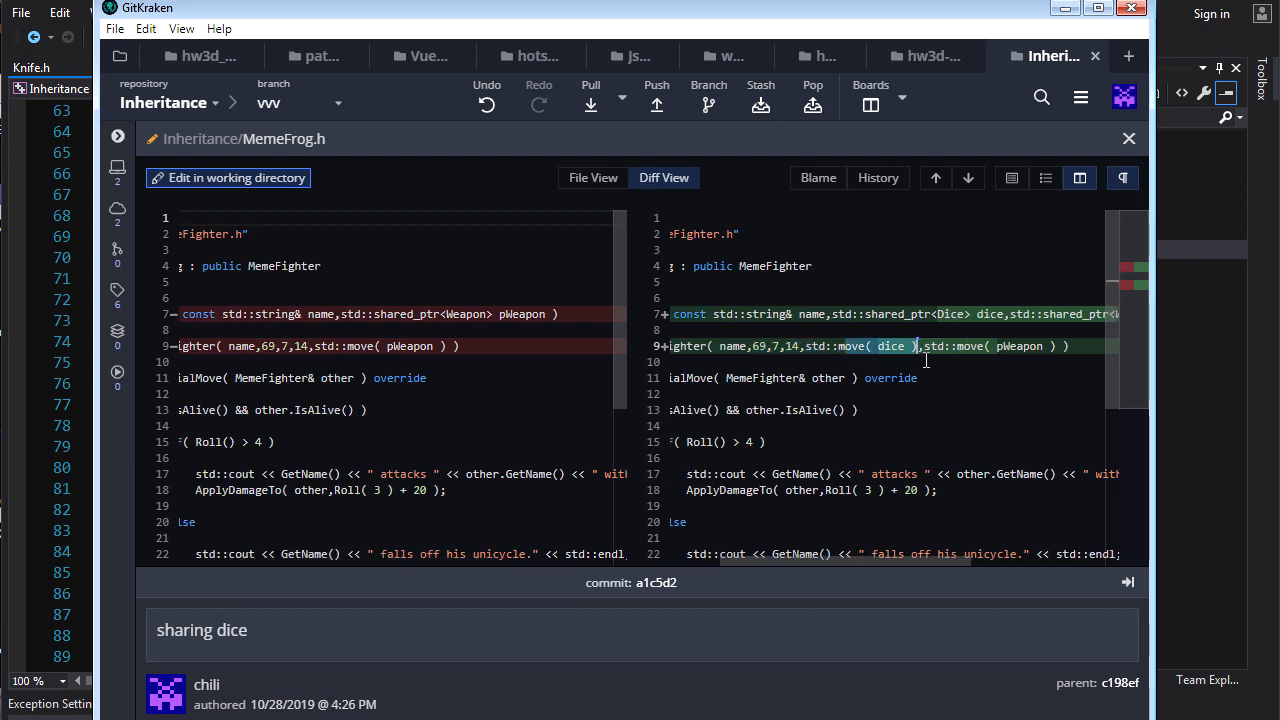
mouse_move(882, 528)
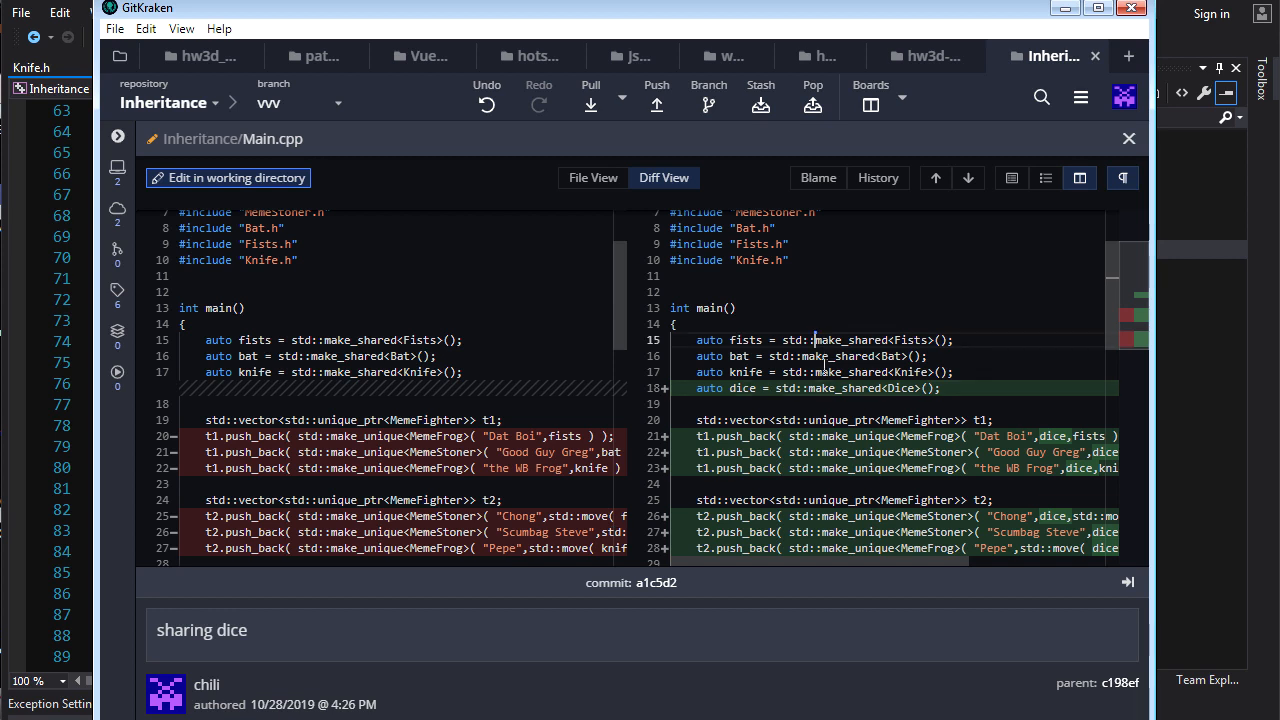
mouse_move(896, 400)
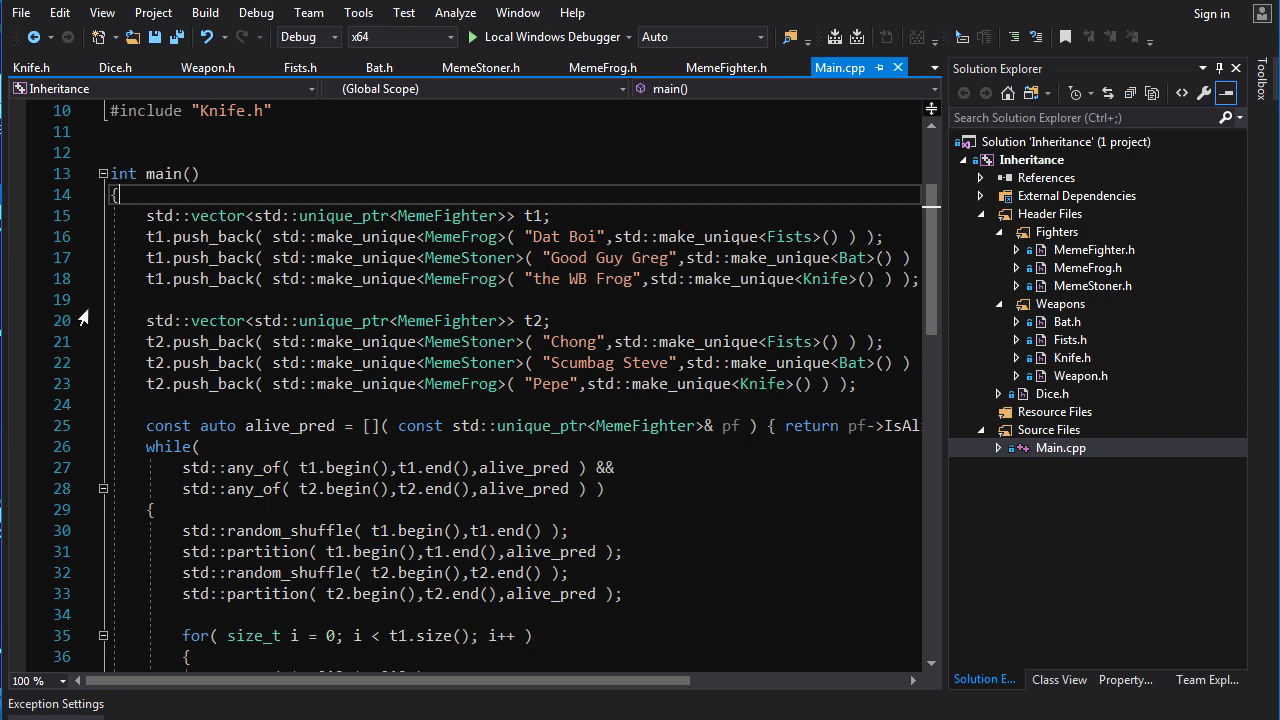
mouse_move(410, 240)
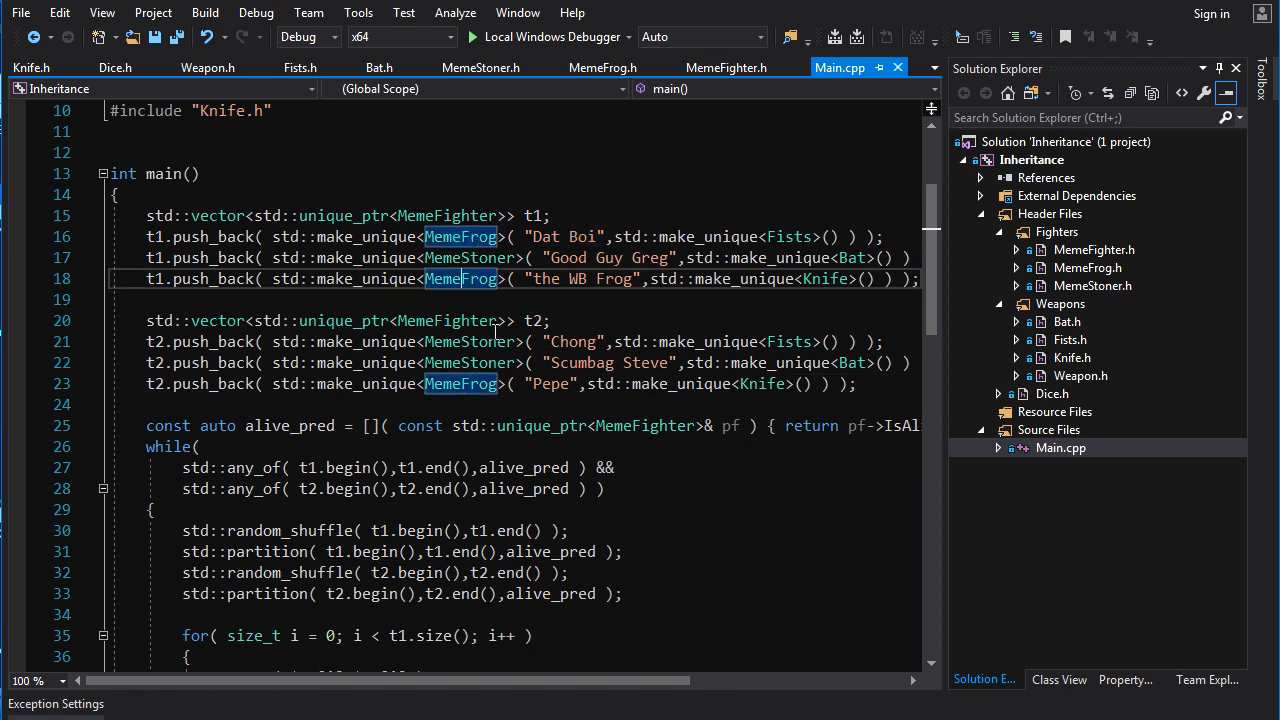
mouse_move(558, 364)
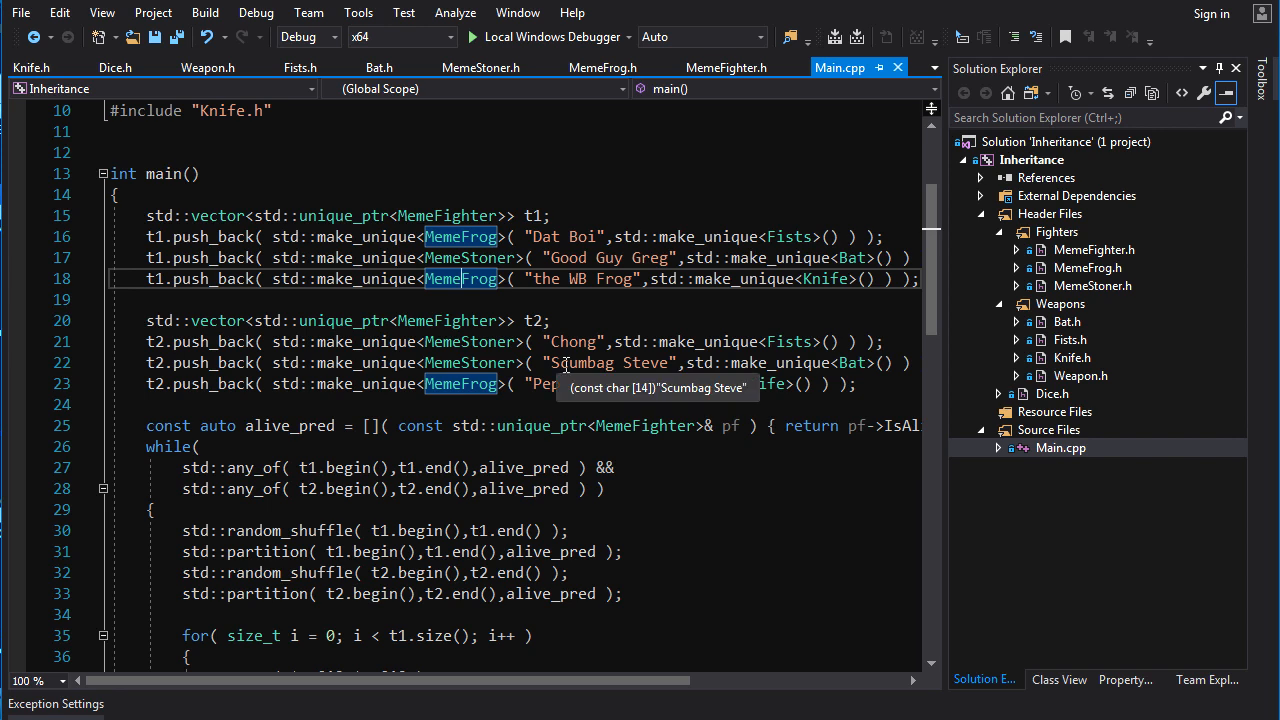
mouse_move(476, 290)
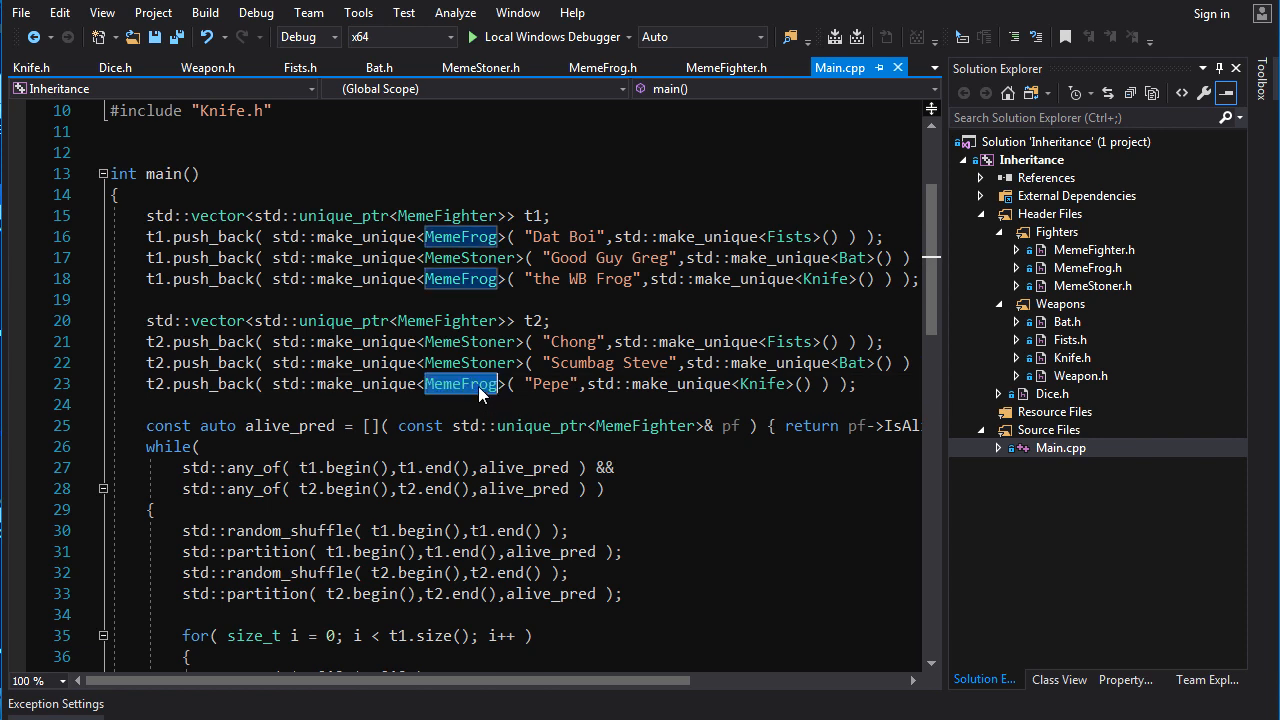
mouse_move(488, 384)
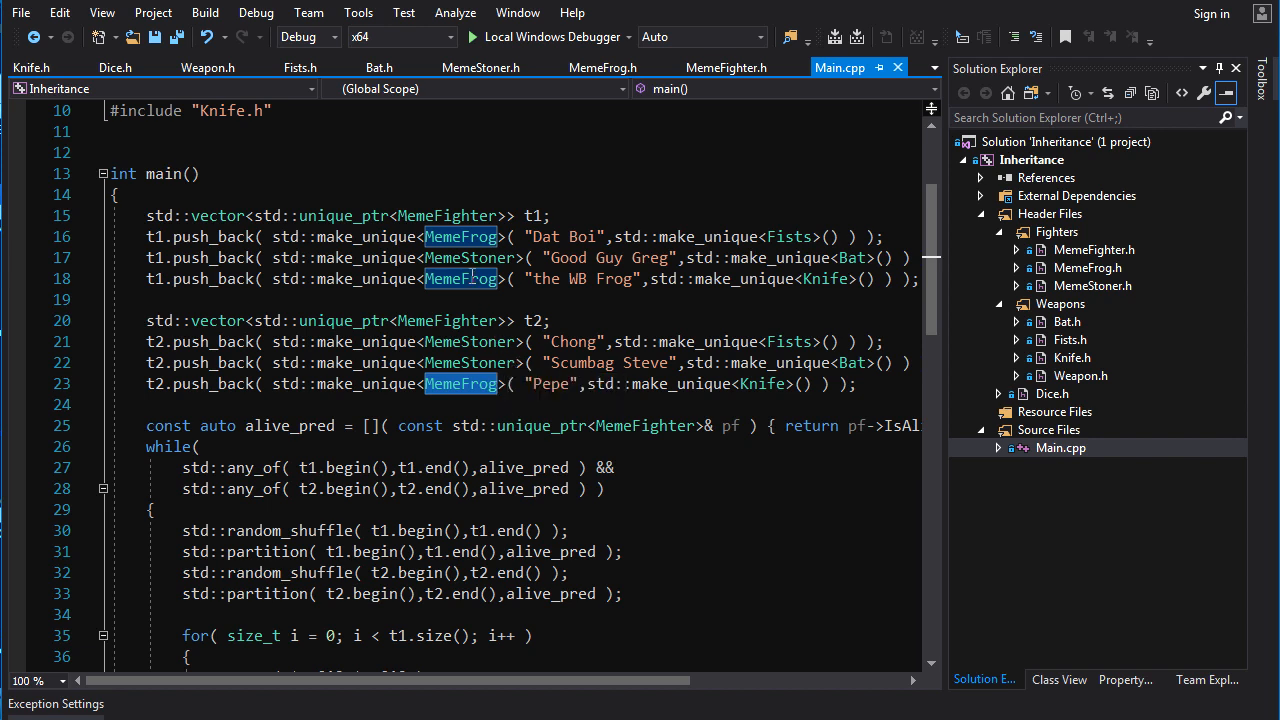
mouse_move(472, 312)
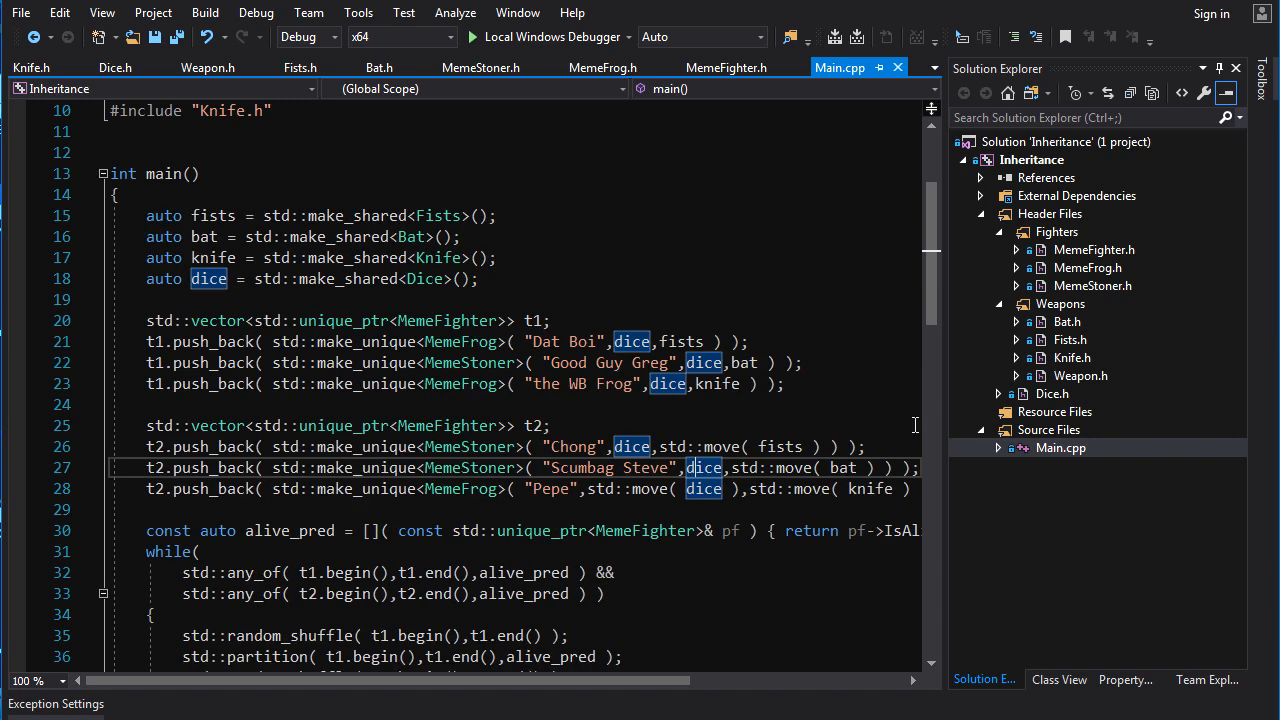
mouse_move(1114, 312)
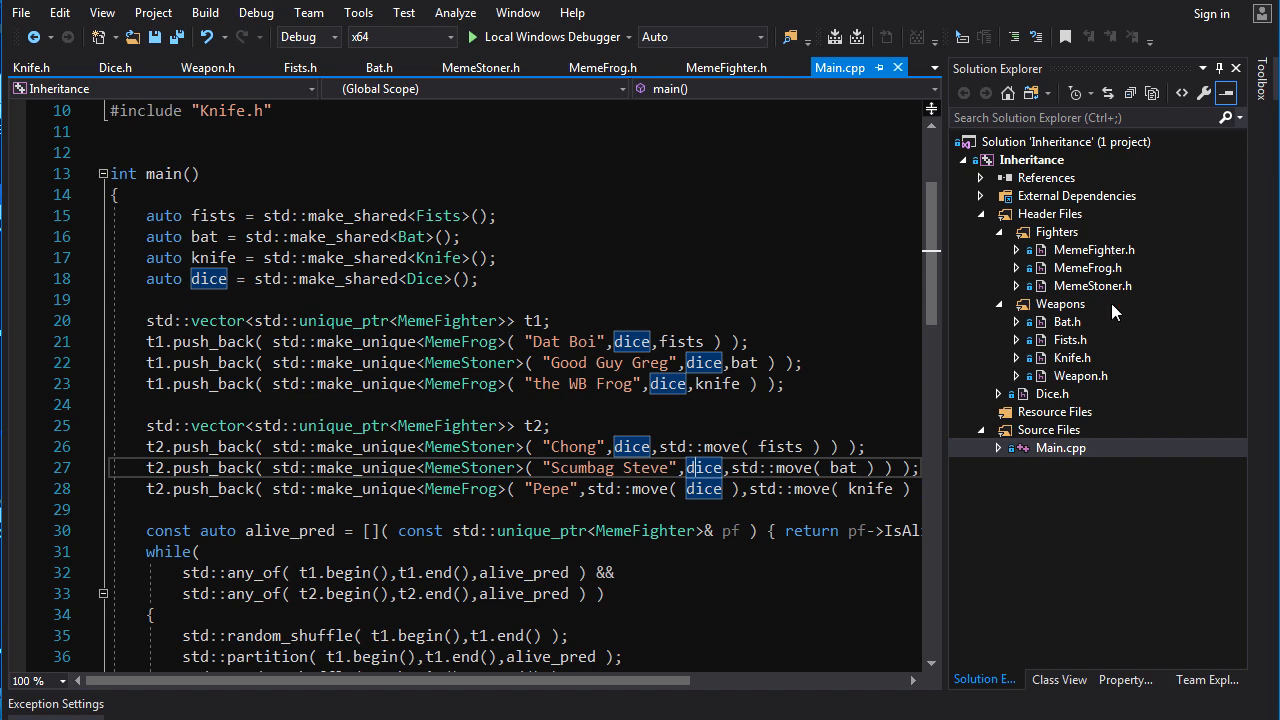
mouse_move(1076, 354)
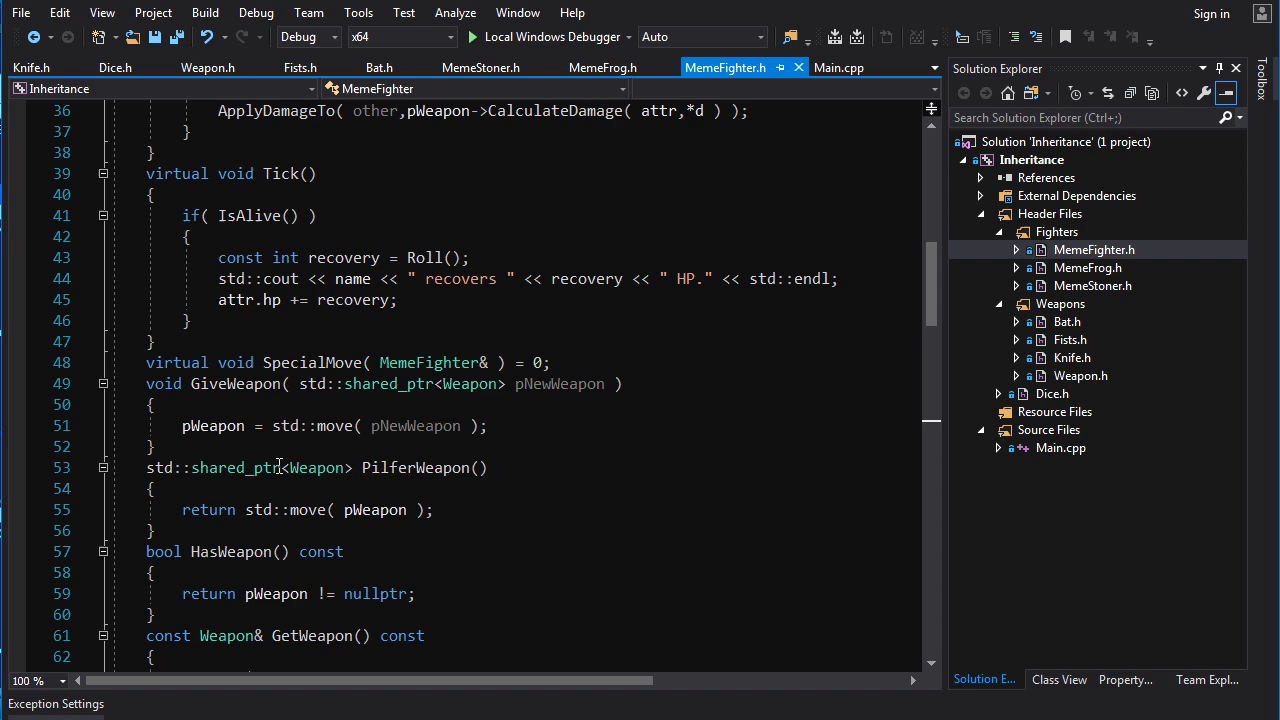
scroll("down", 3)
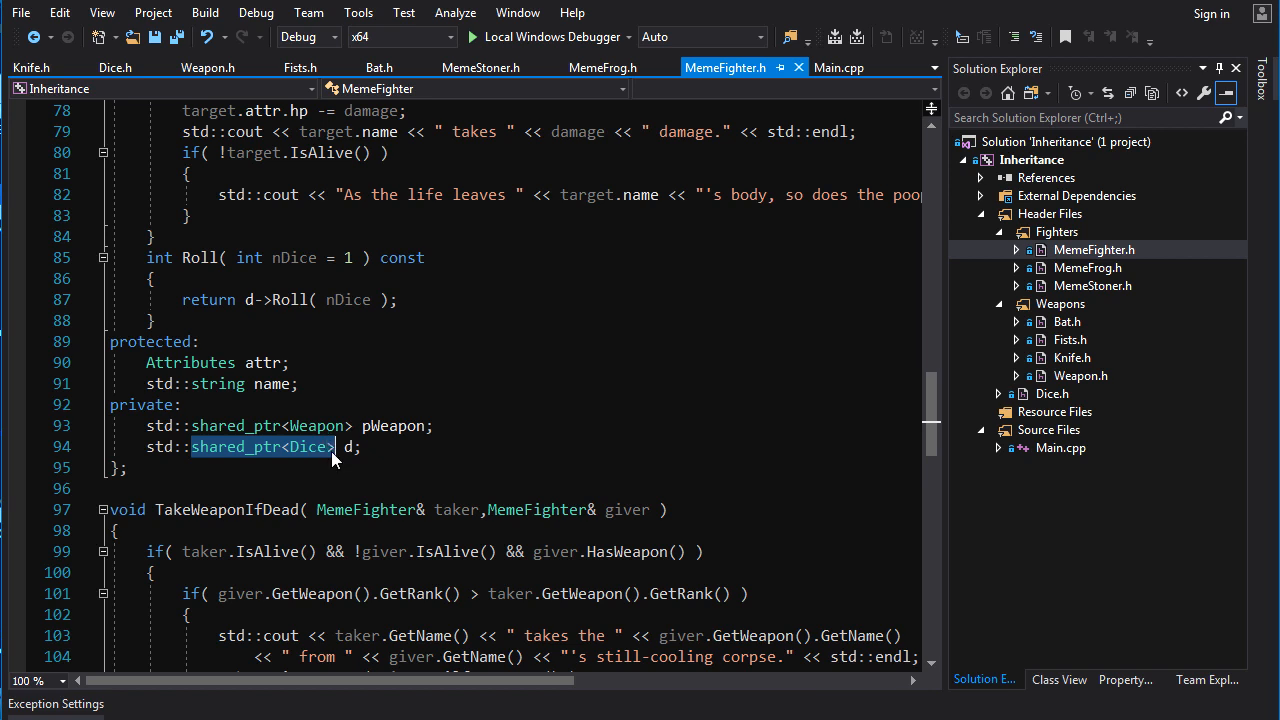
mouse_move(336, 472)
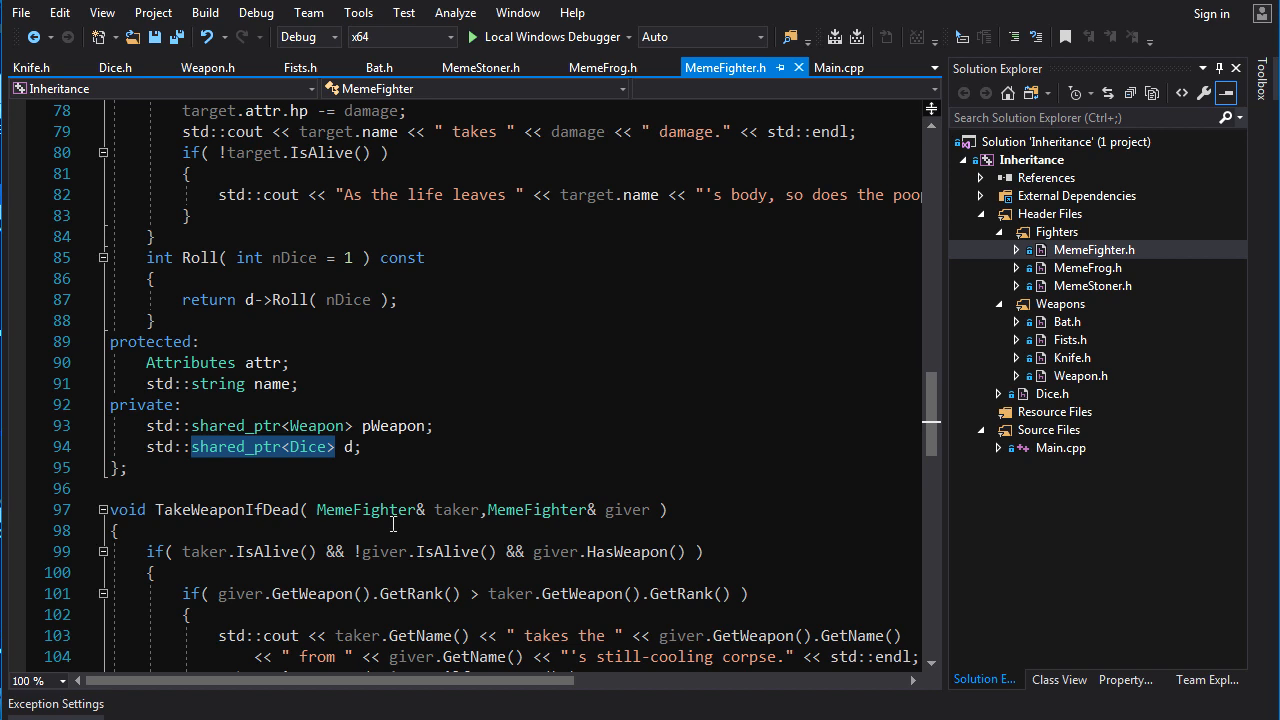
double_click(308, 448)
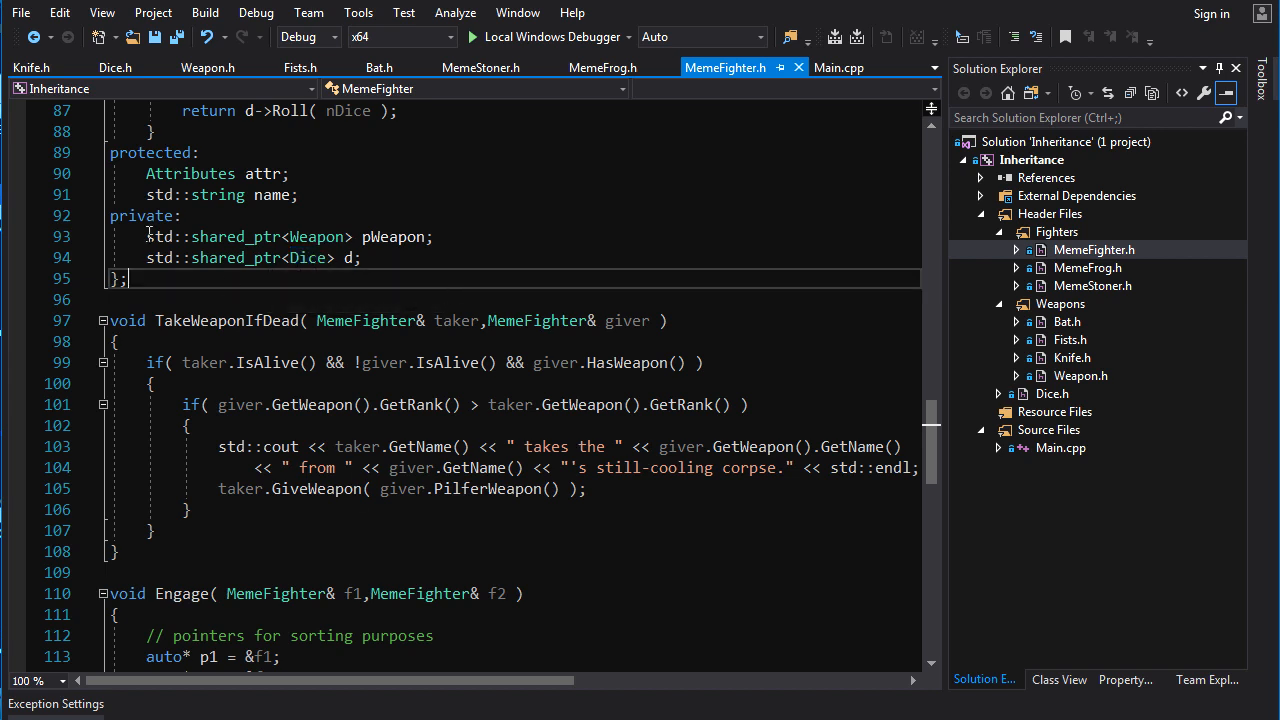
Highlight every use of the single shared dice passed to both teams' fighters in main
left_click(848, 68)
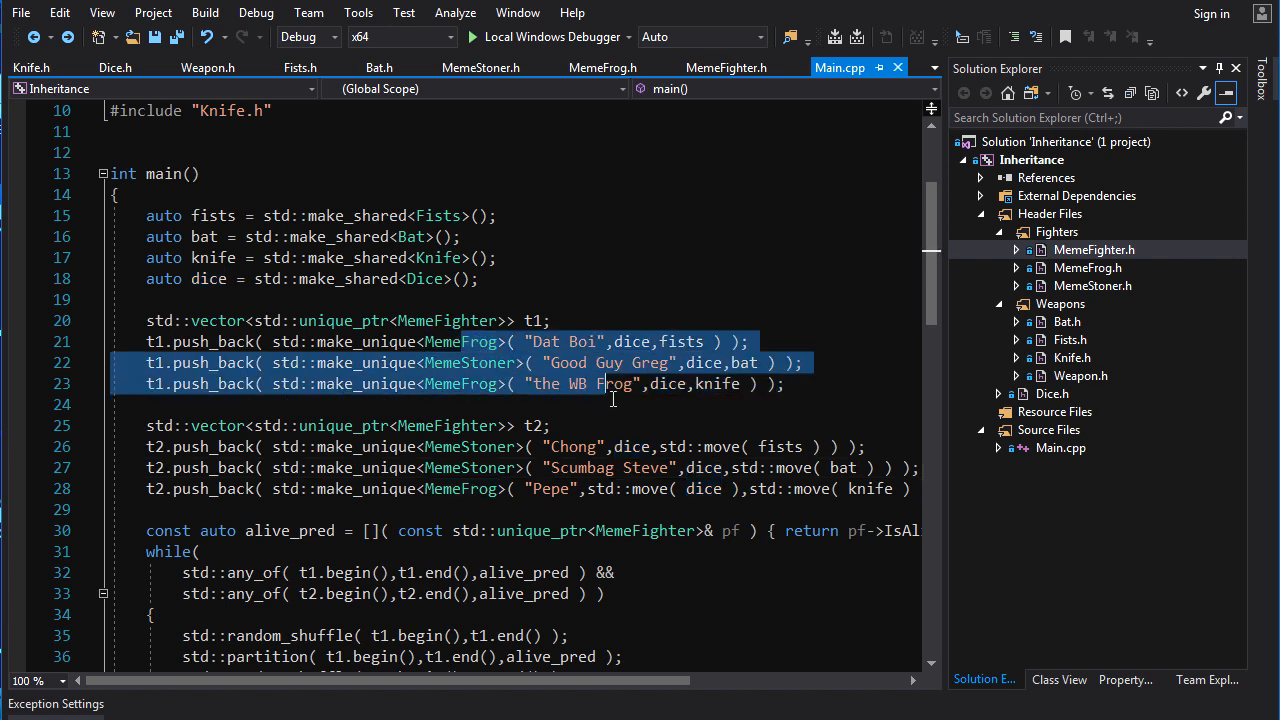
mouse_move(608, 412)
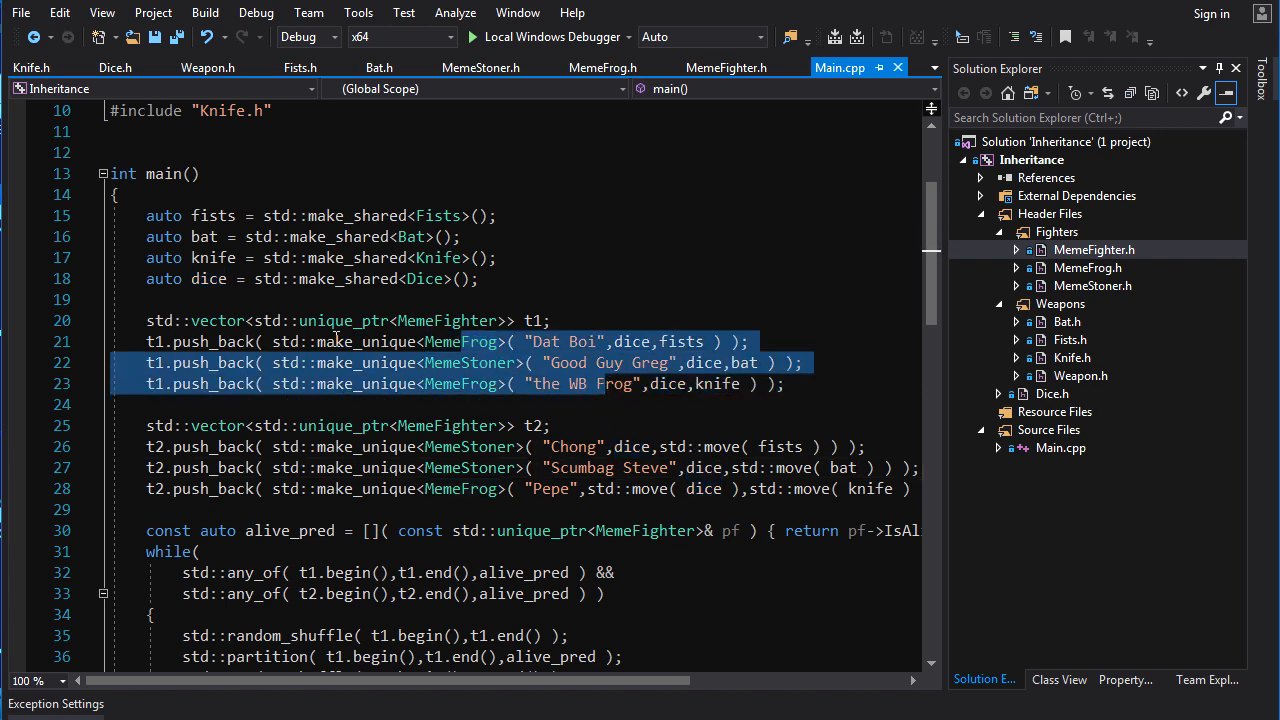
mouse_move(644, 252)
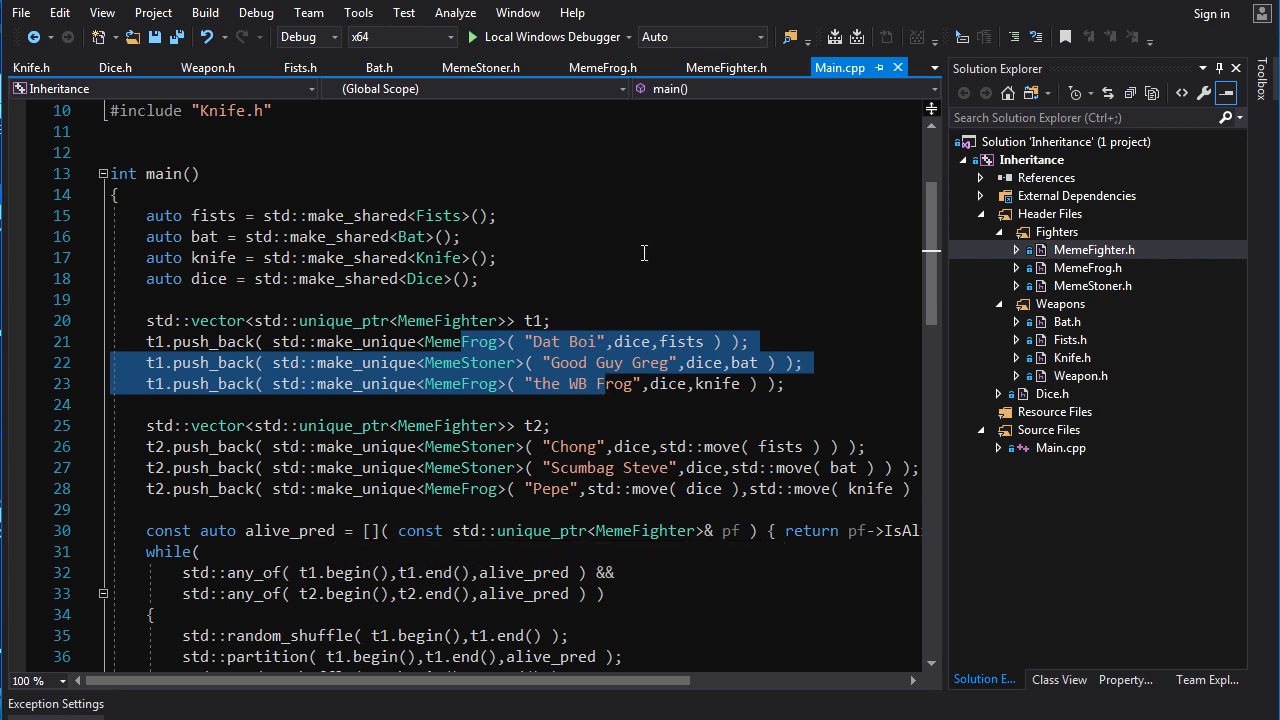
mouse_move(1030, 176)
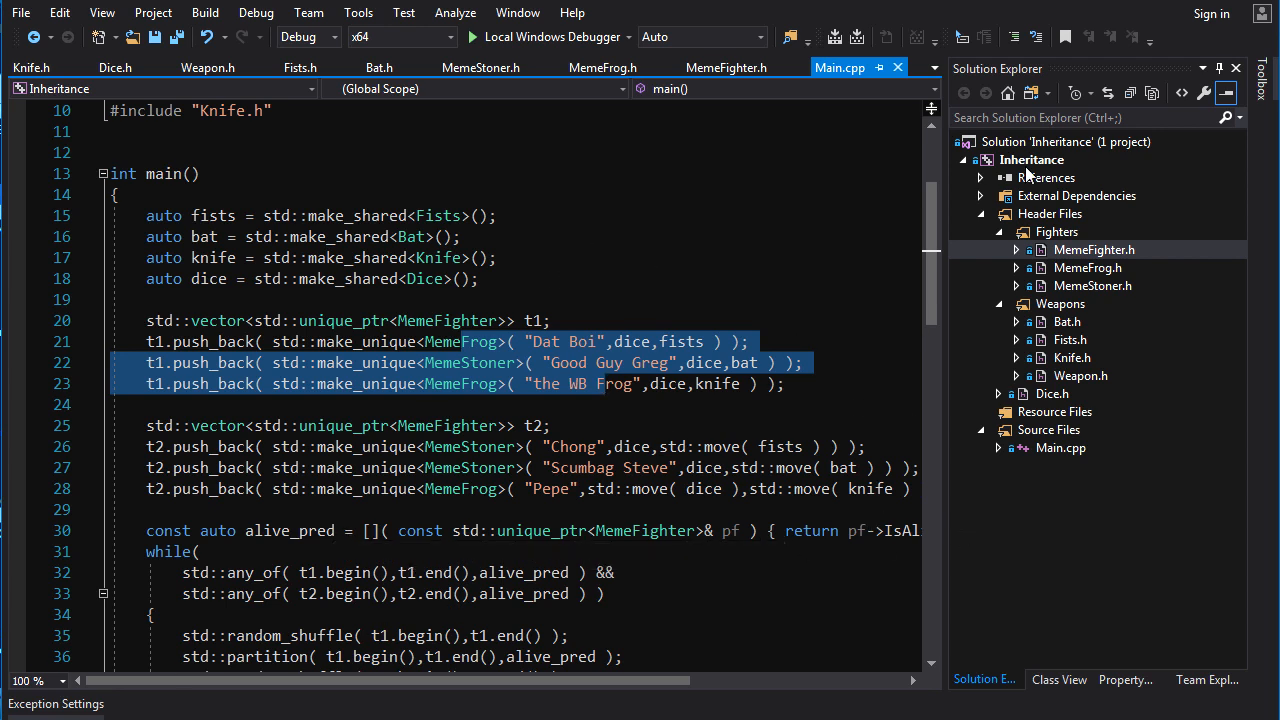
mouse_move(768, 378)
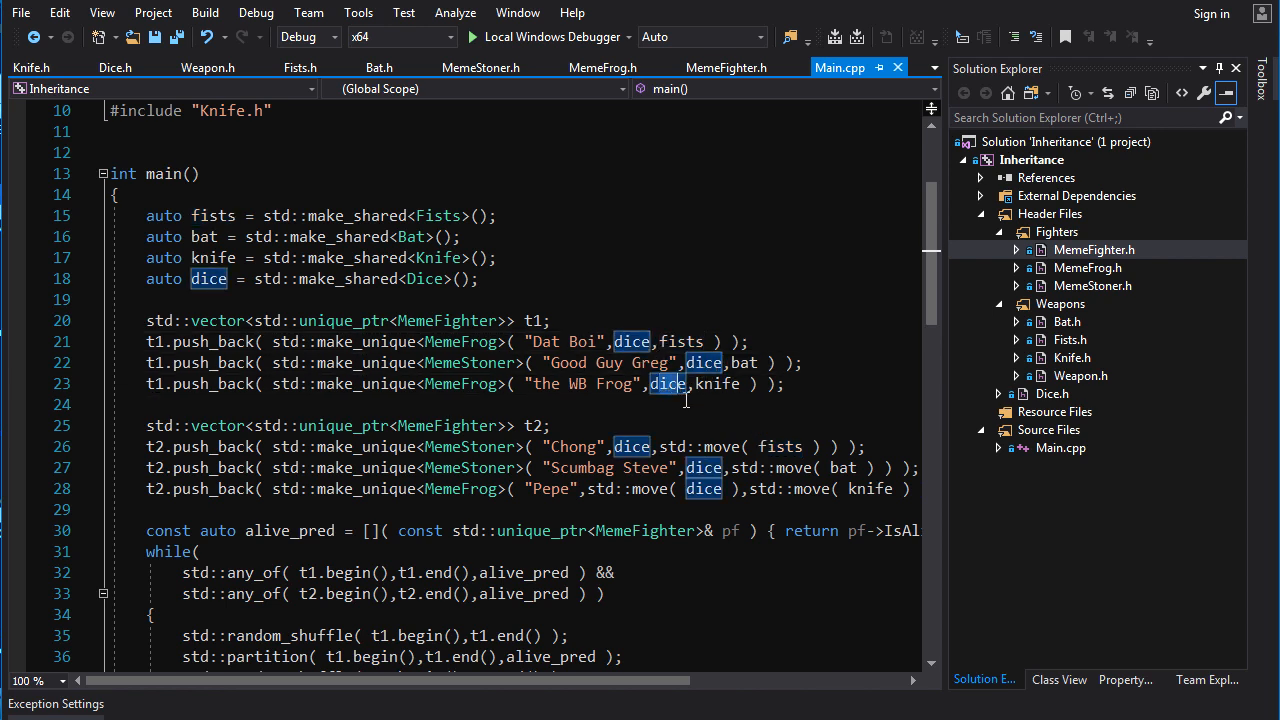
left_click(632, 446)
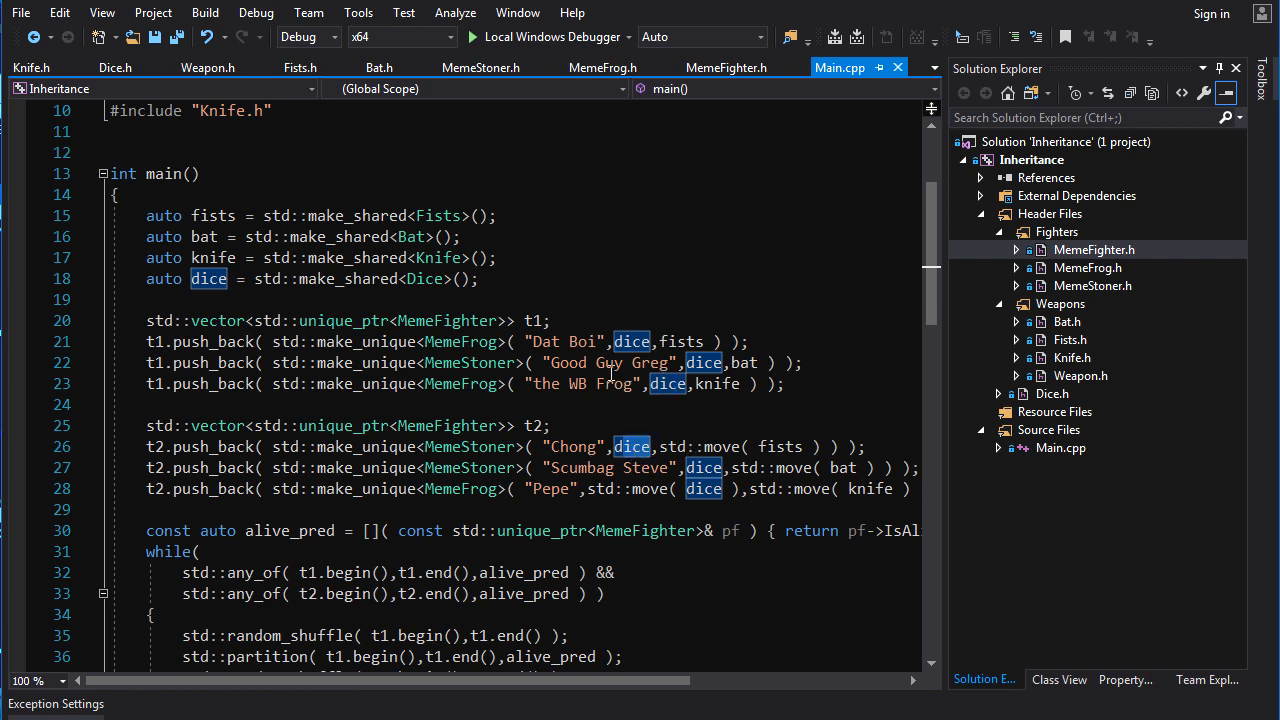
mouse_move(722, 168)
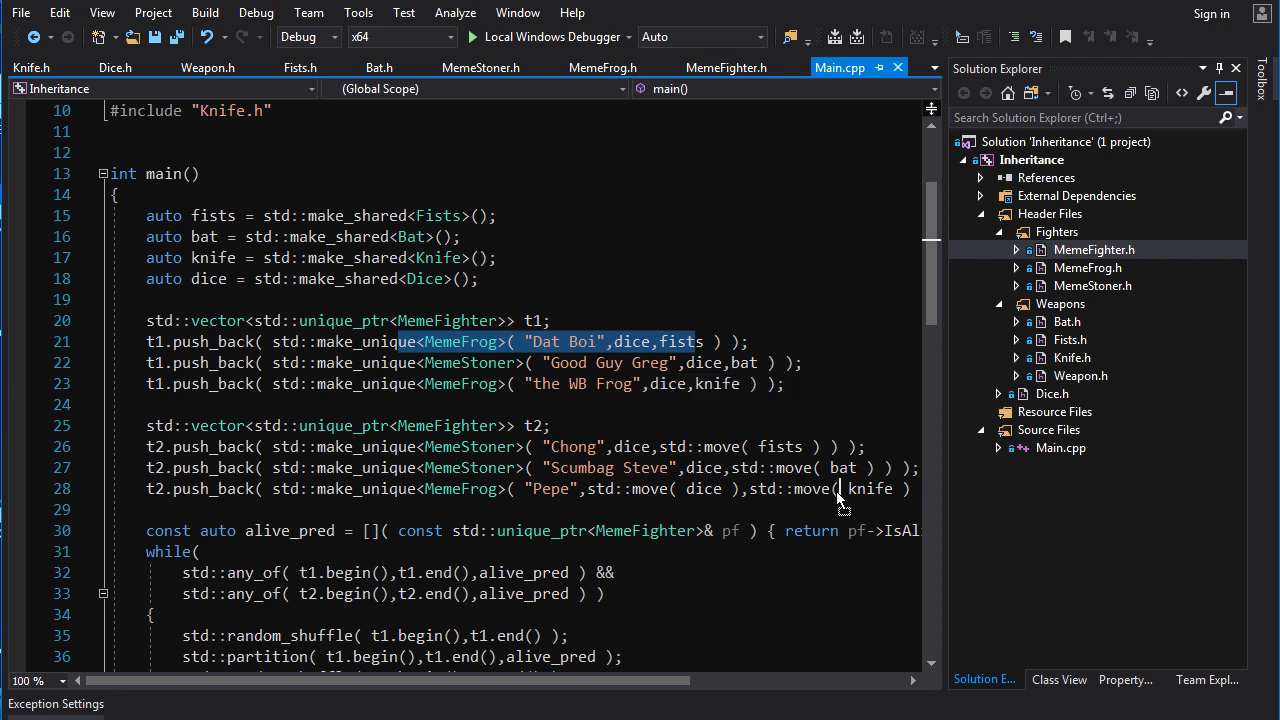
mouse_move(640, 350)
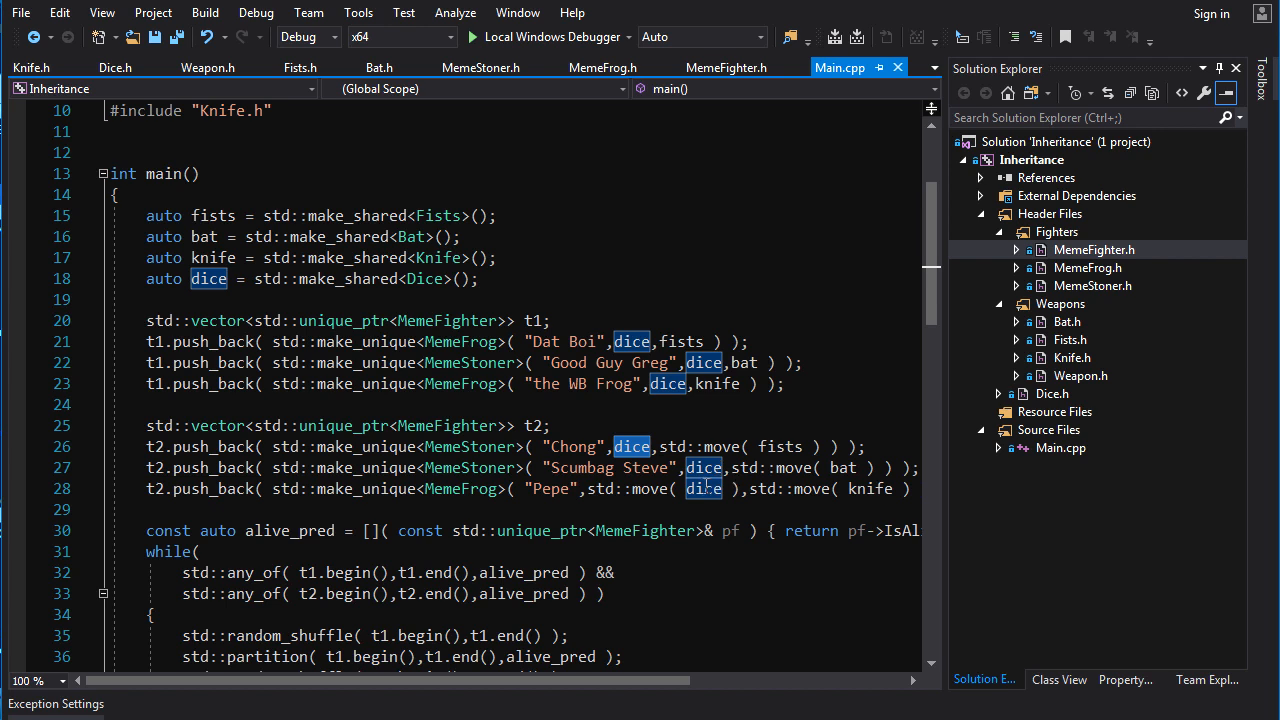
mouse_move(704, 488)
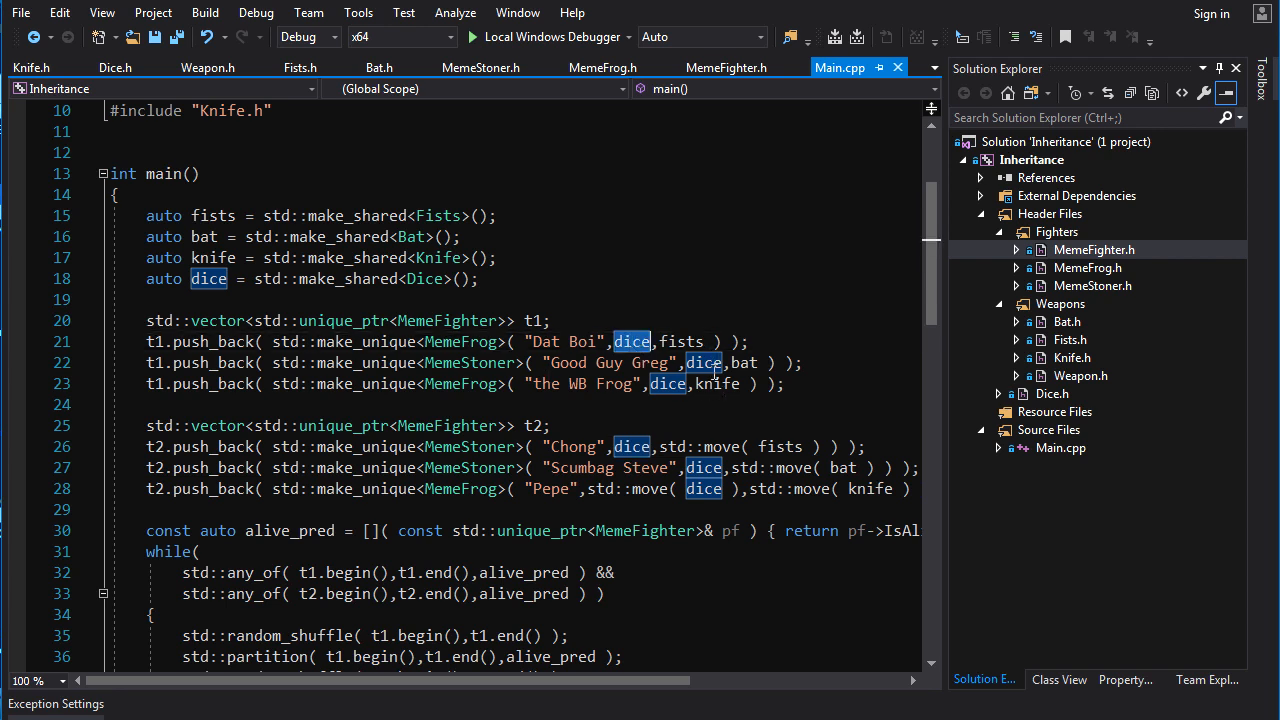
Mark the shared dice created in main alongside each fighter's construction
left_click(684, 362)
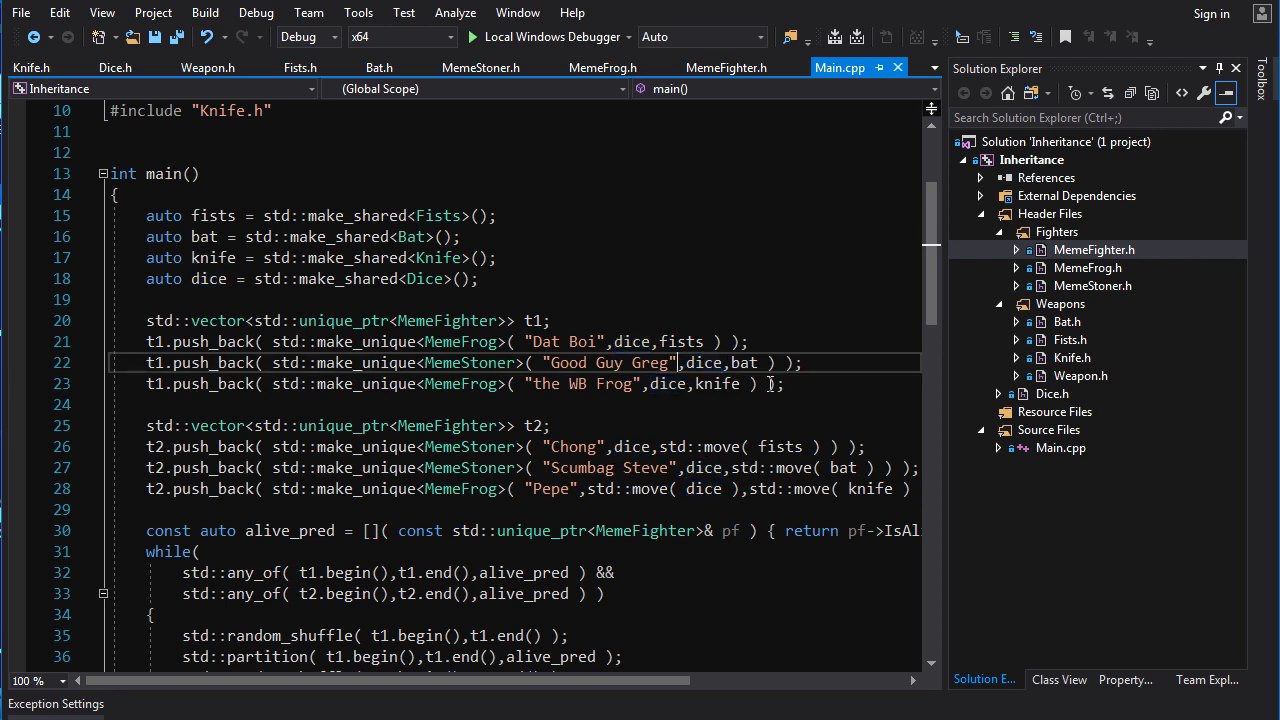
mouse_move(690, 340)
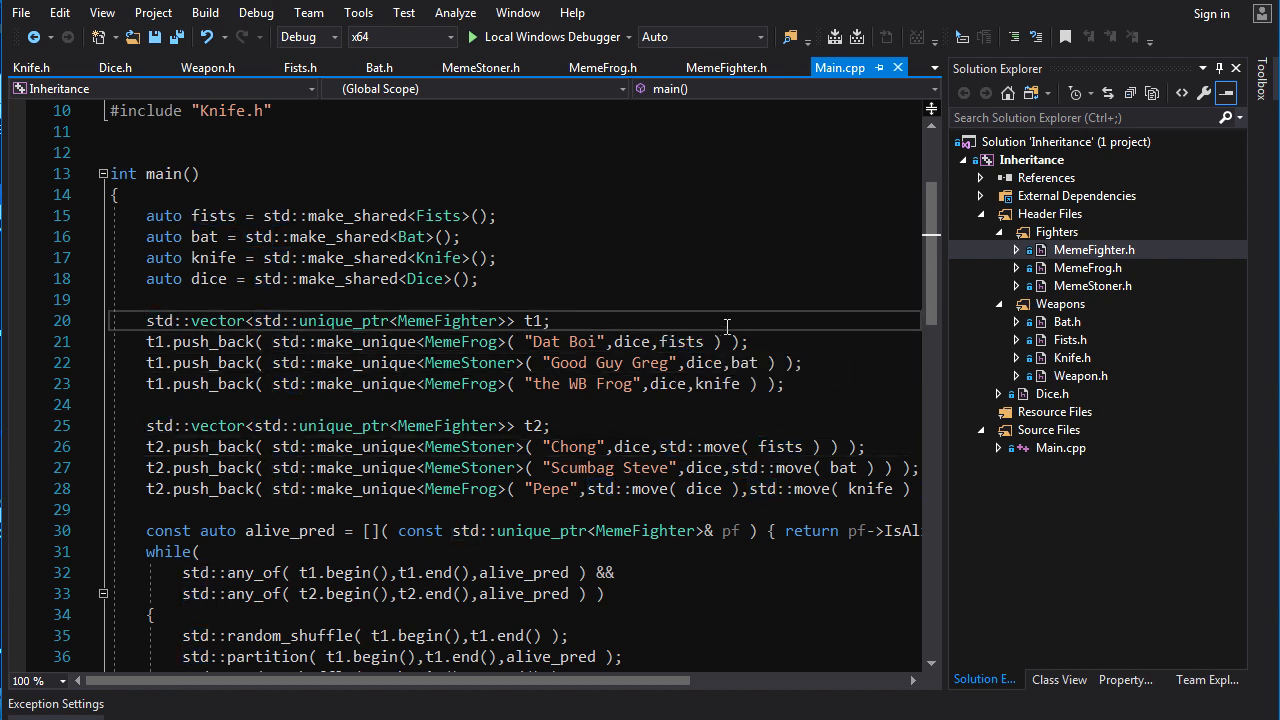
mouse_move(740, 340)
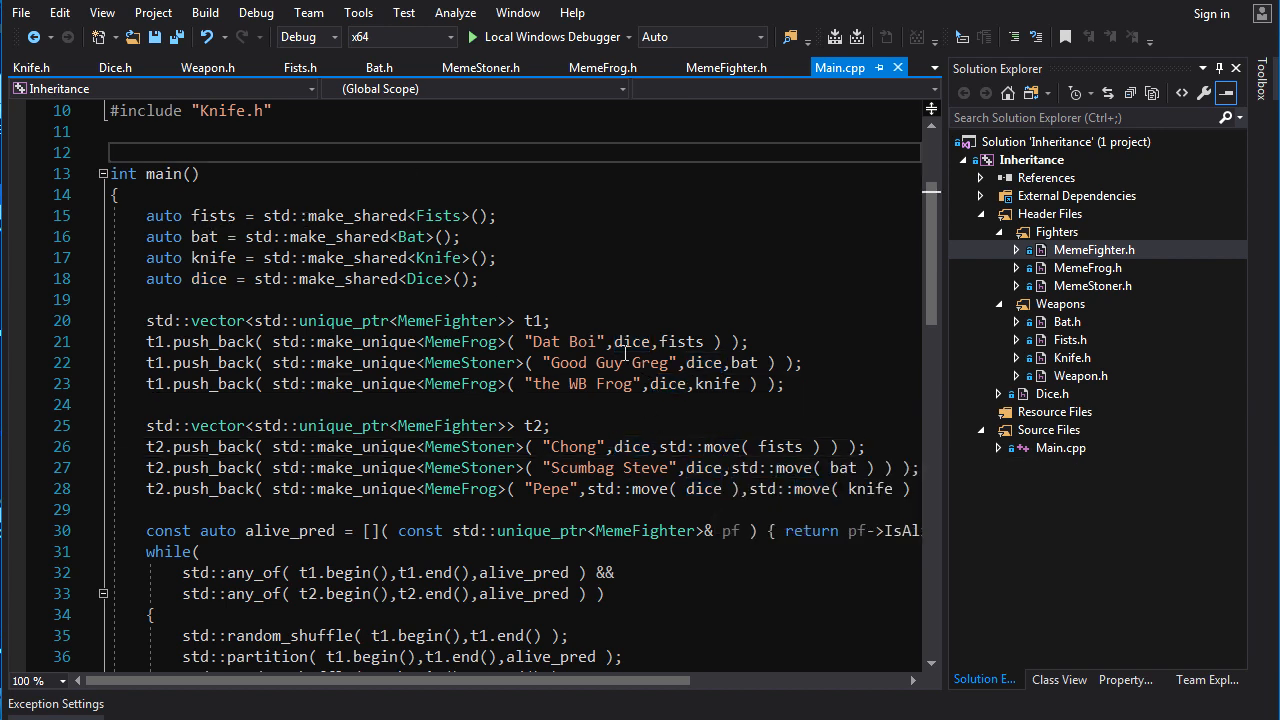
double_click(208, 278)
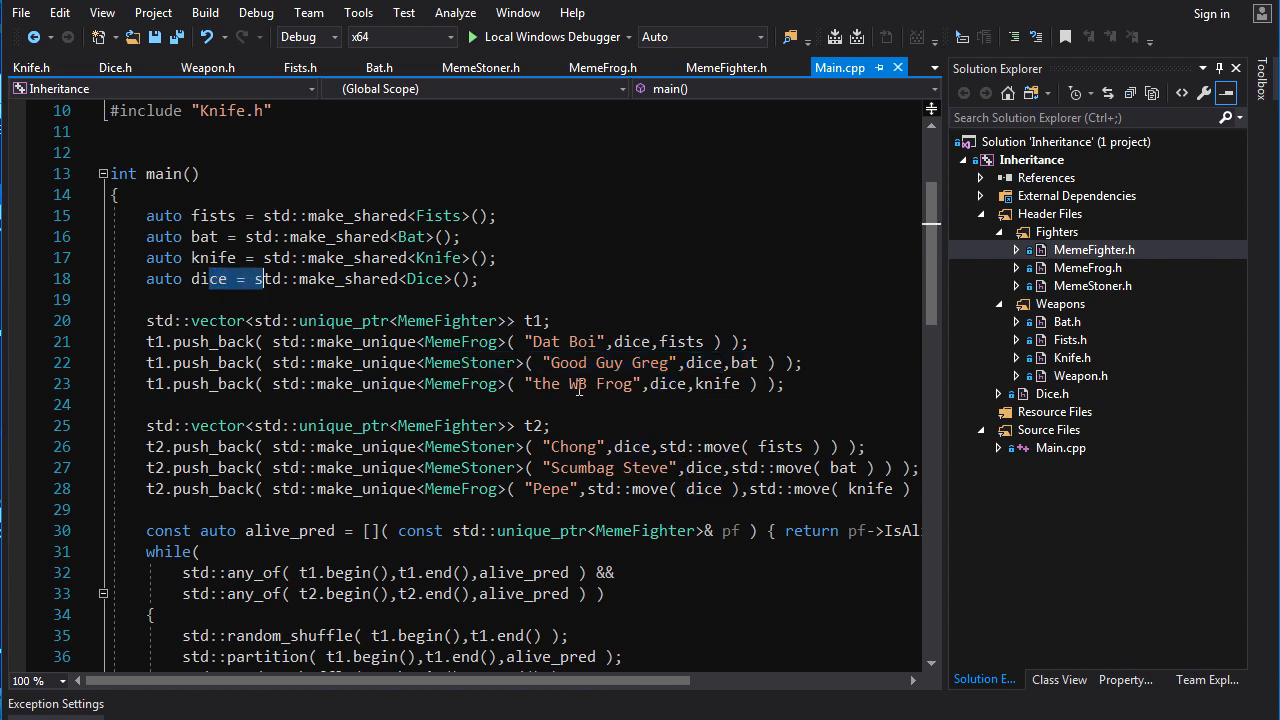
mouse_move(700, 480)
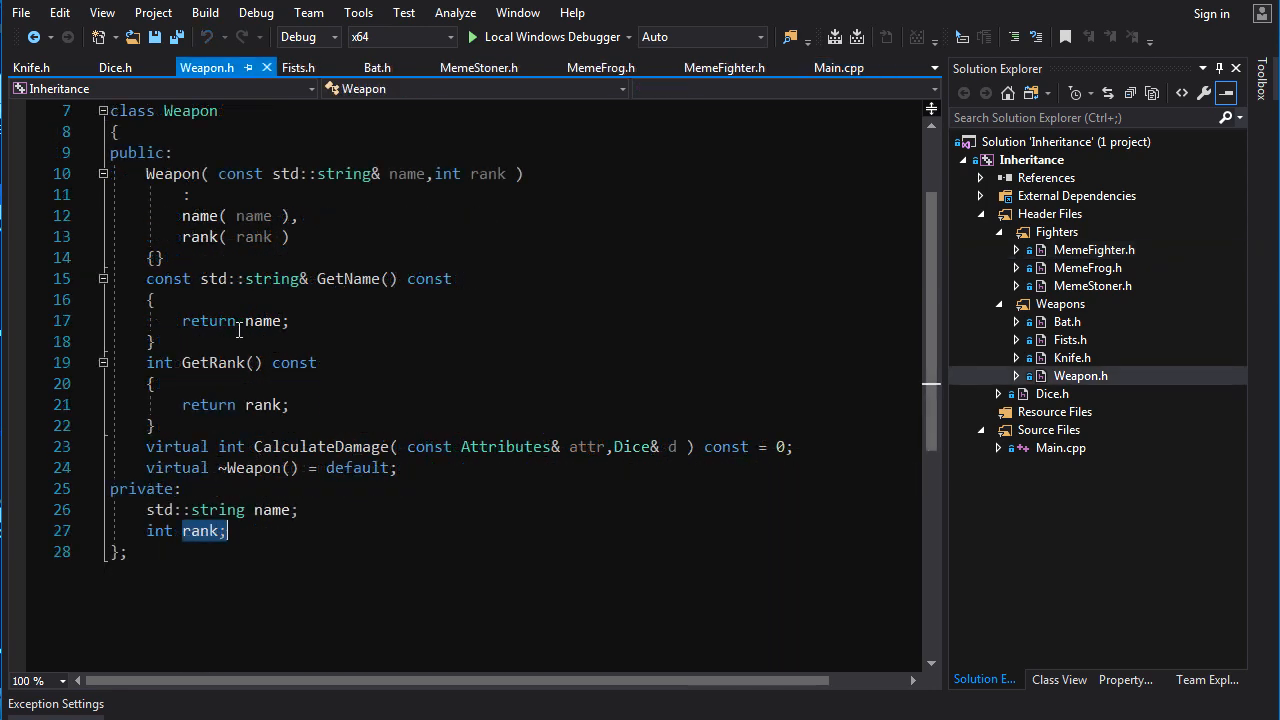
mouse_move(630, 456)
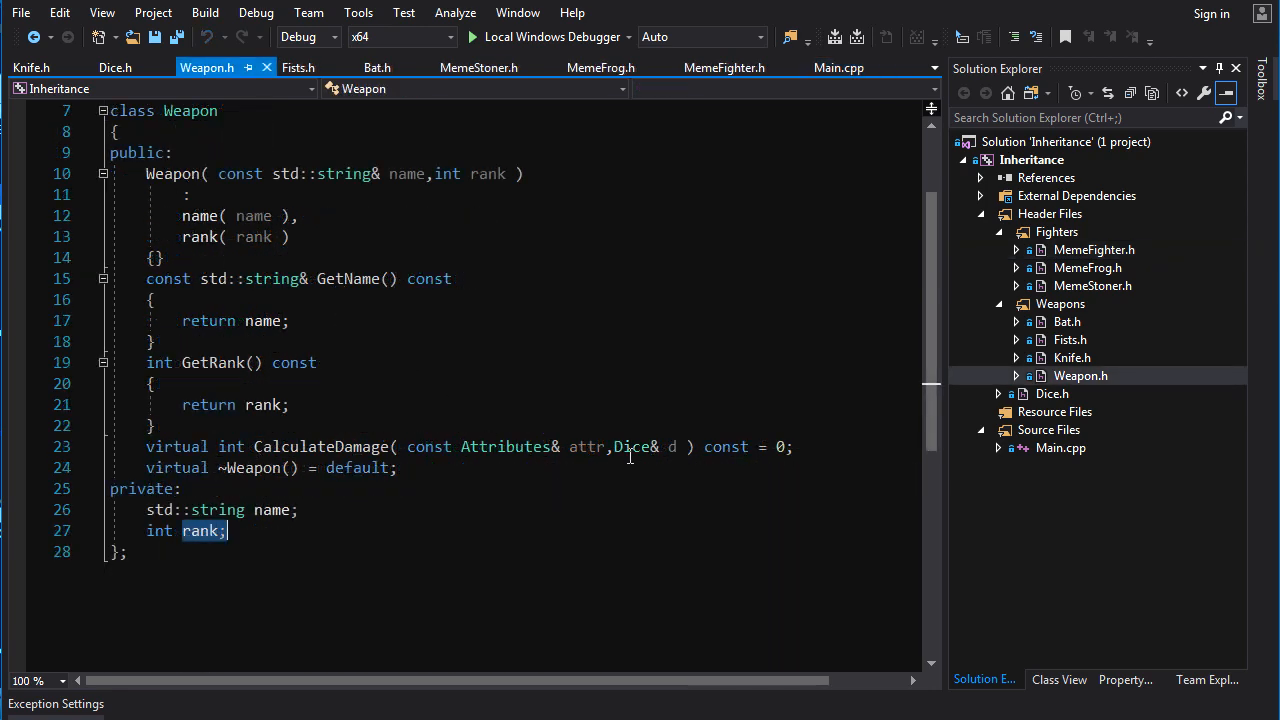
Point out CalculateDamage's Dice& parameter, then show MemeFighter.h's weapon-handling functions
double_click(630, 448)
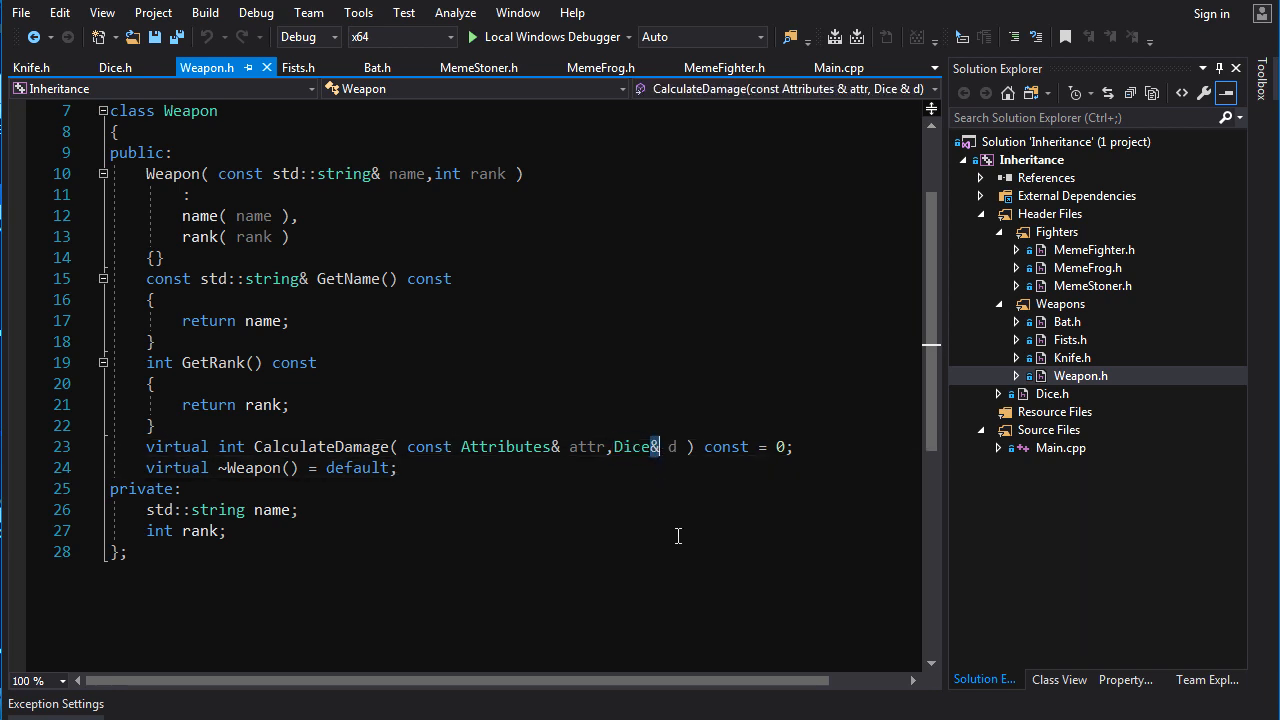
mouse_move(692, 536)
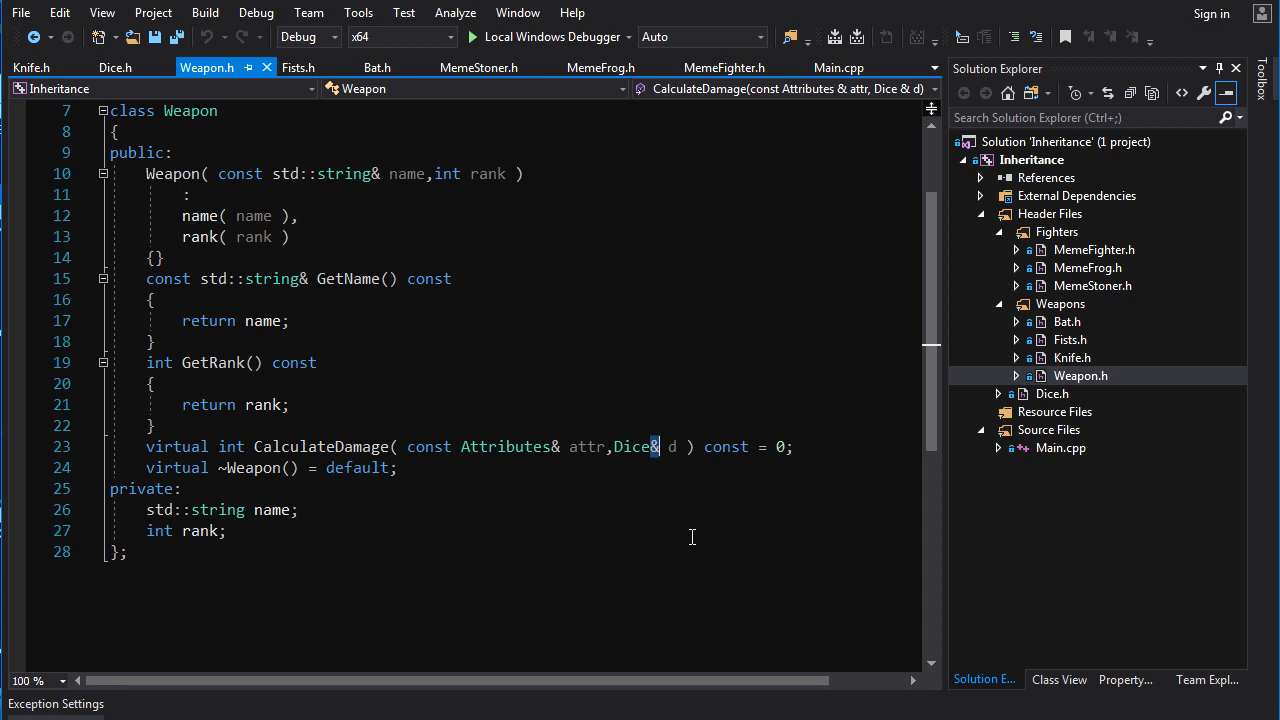
mouse_move(700, 532)
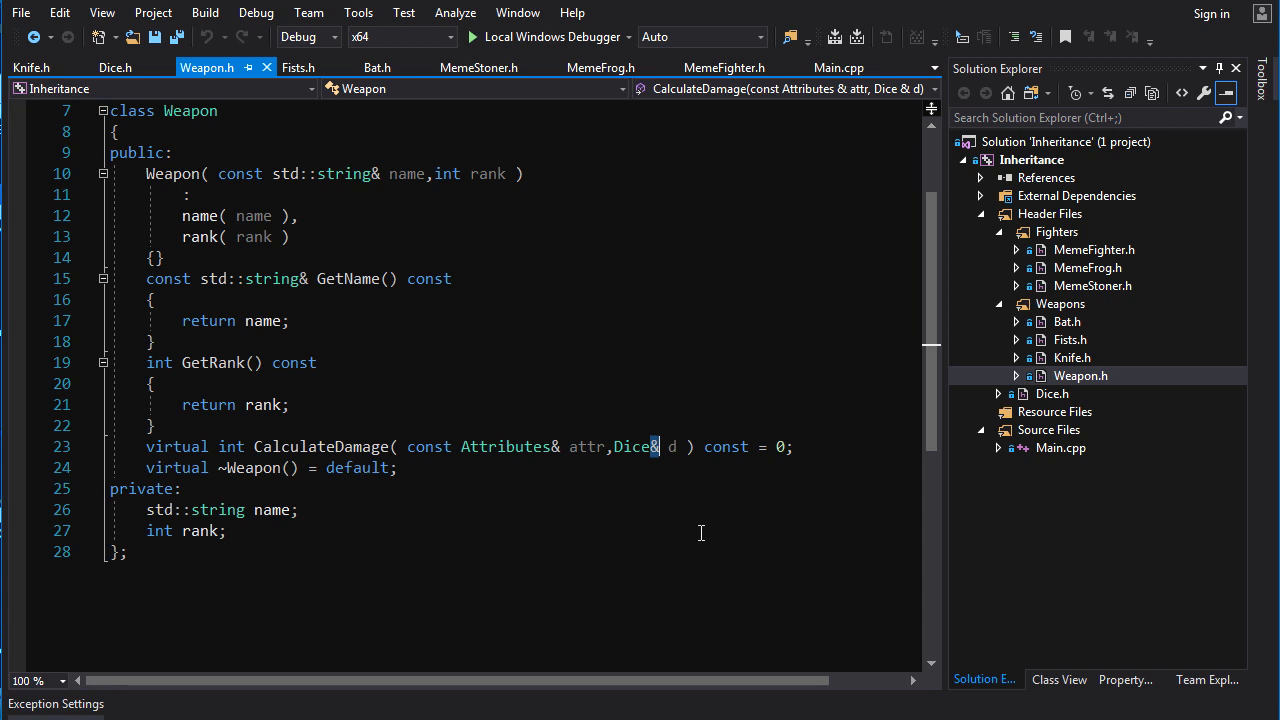
double_click(632, 446)
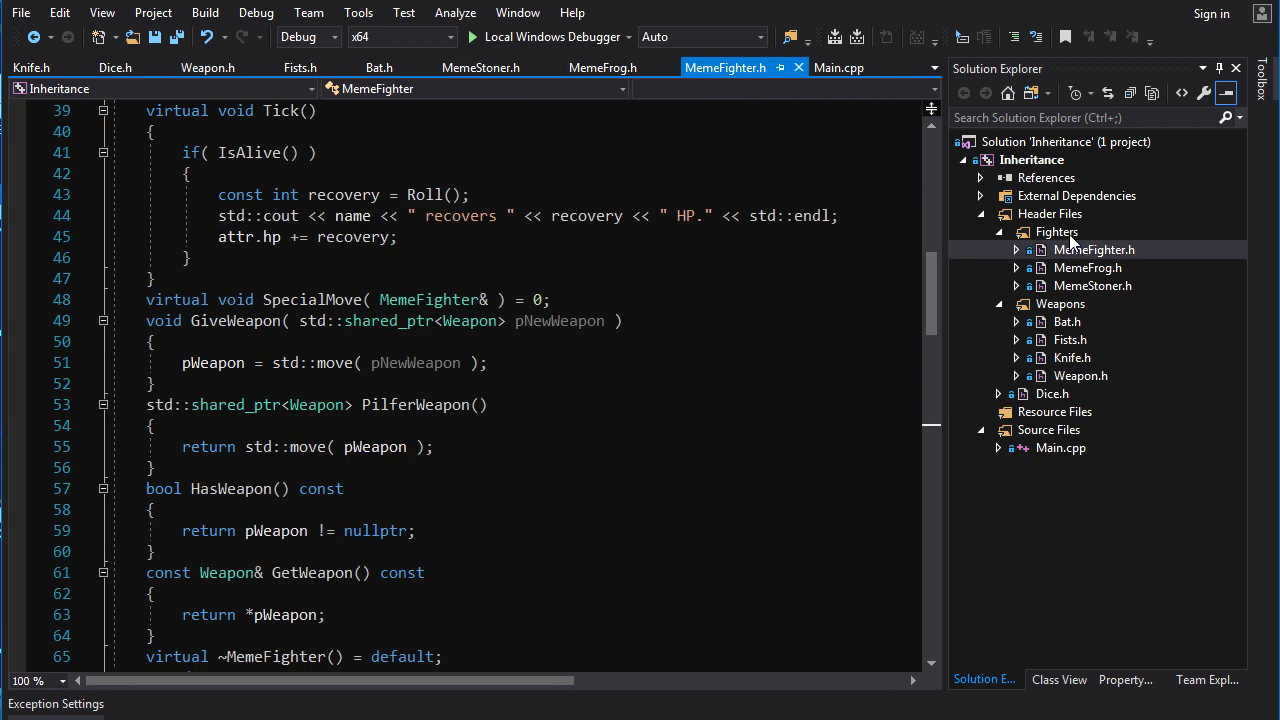
Examine PilferWeapon and GiveWeapon's shared_ptr parameter in MemeFighter.h, then return to Weapon.h
double_click(416, 404)
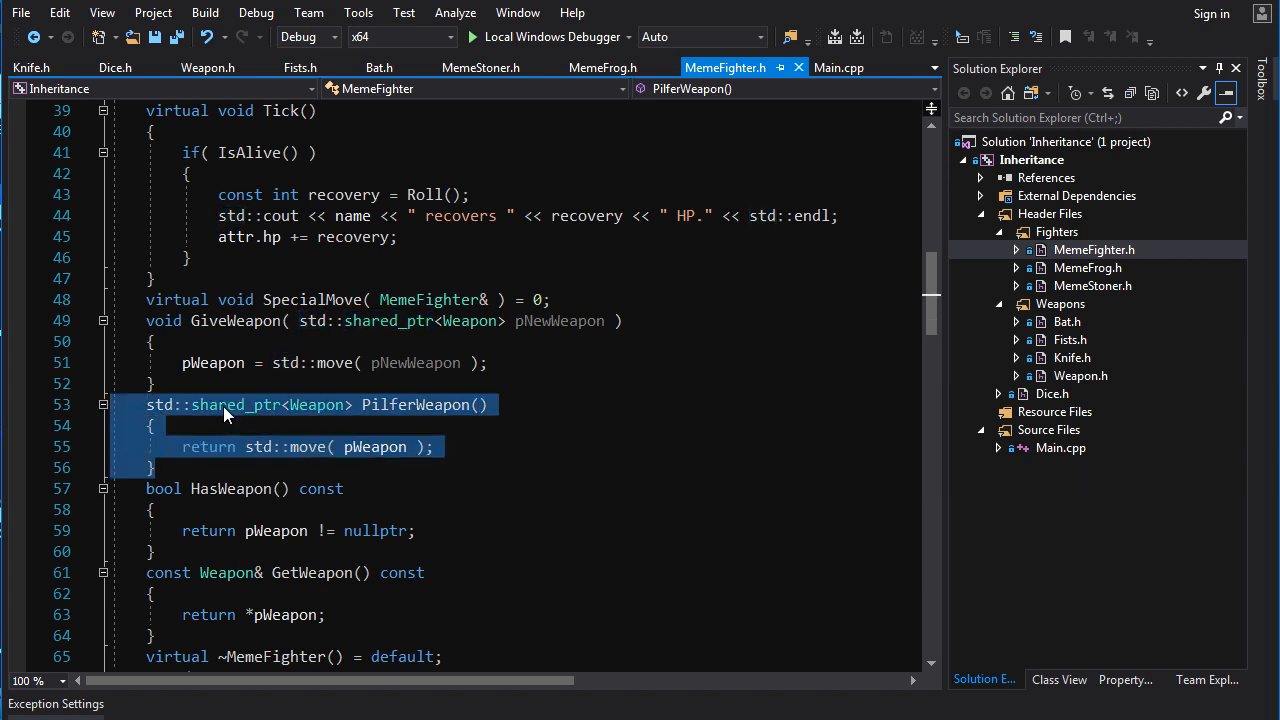
left_click(352, 404)
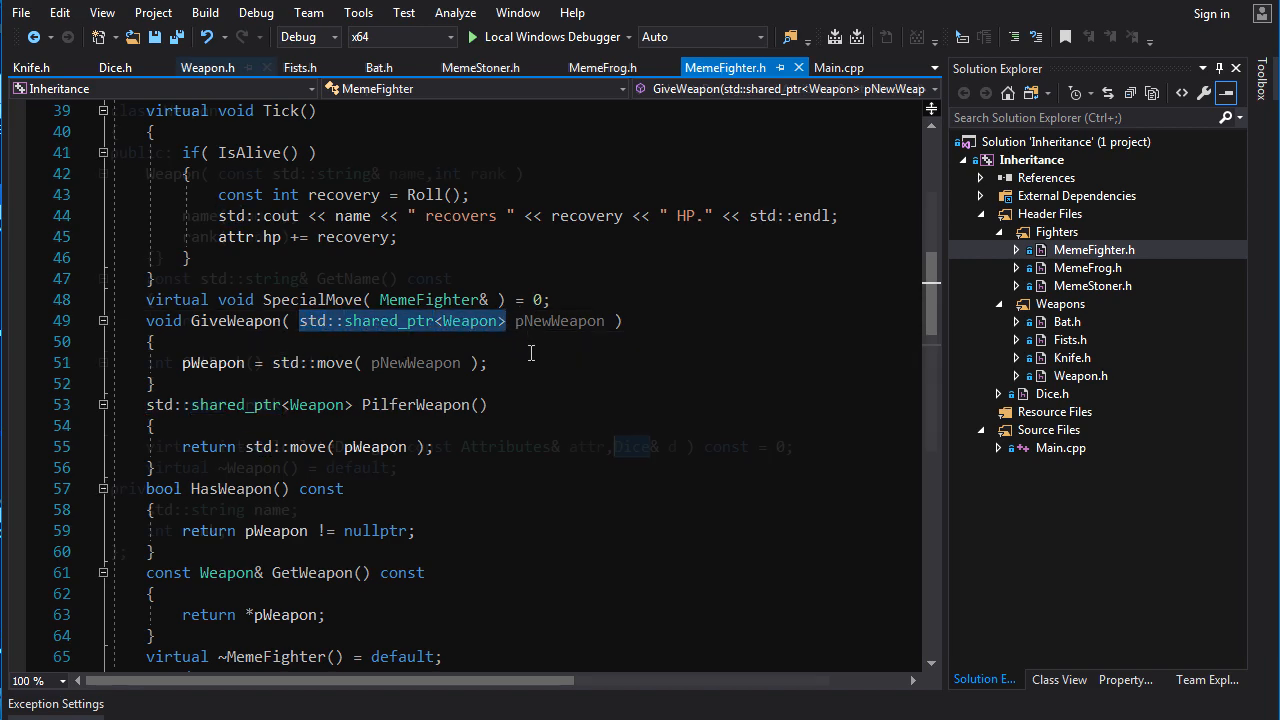
left_click(208, 68)
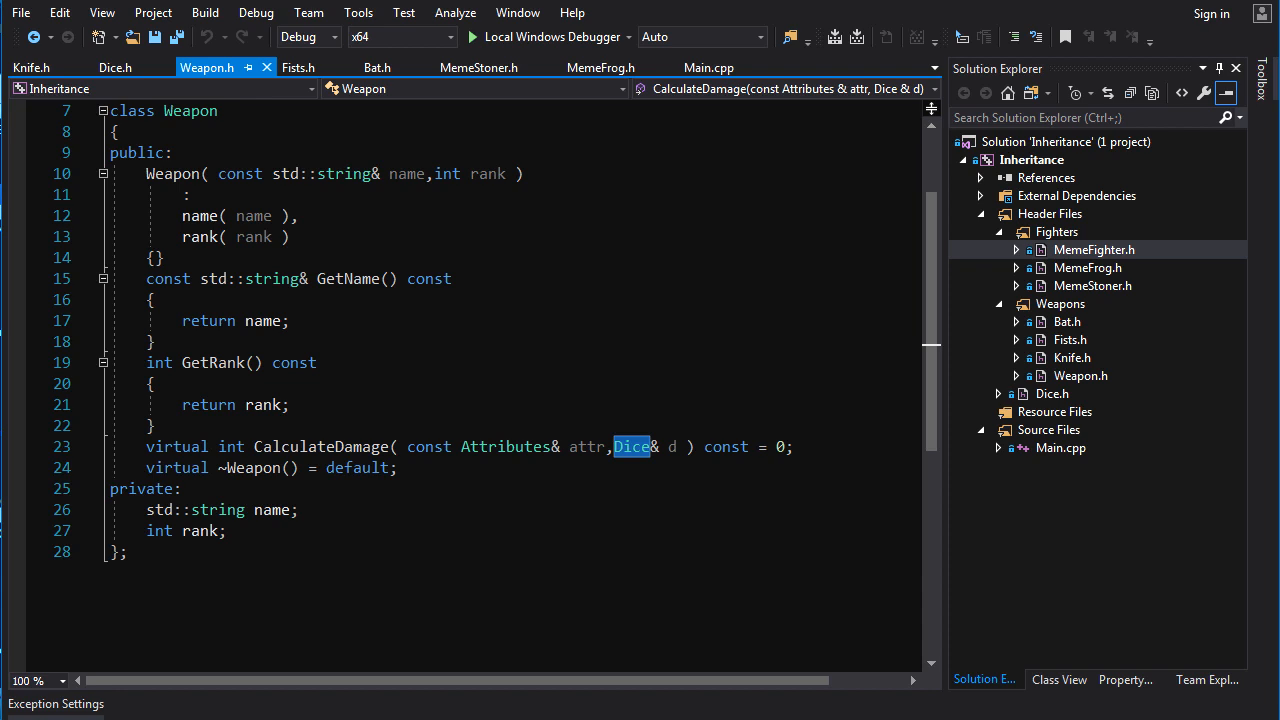